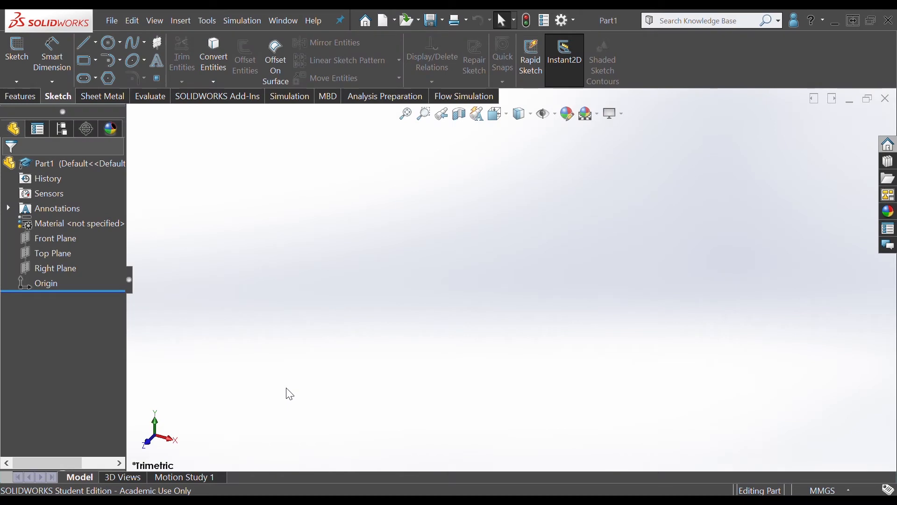
{"action": "mouse_move", "coordinate": [46, 352]}
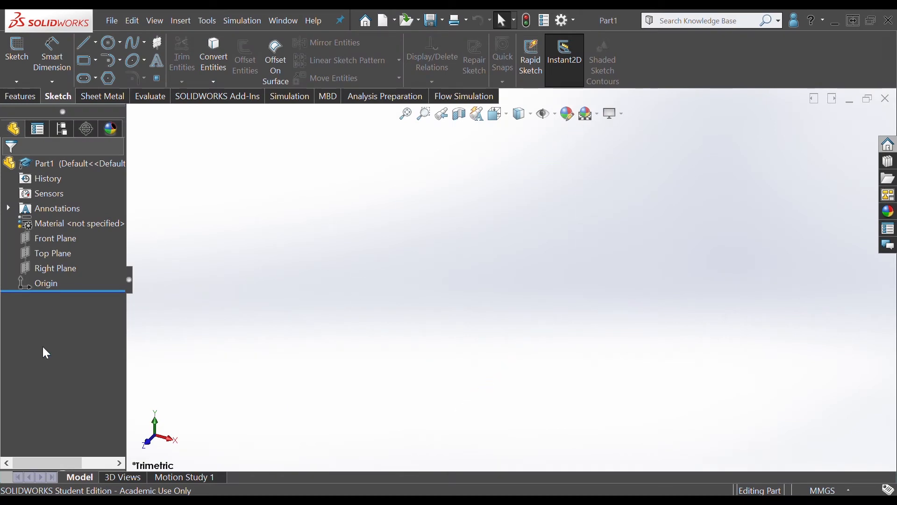
{"action": "mouse_move", "coordinate": [479, 265]}
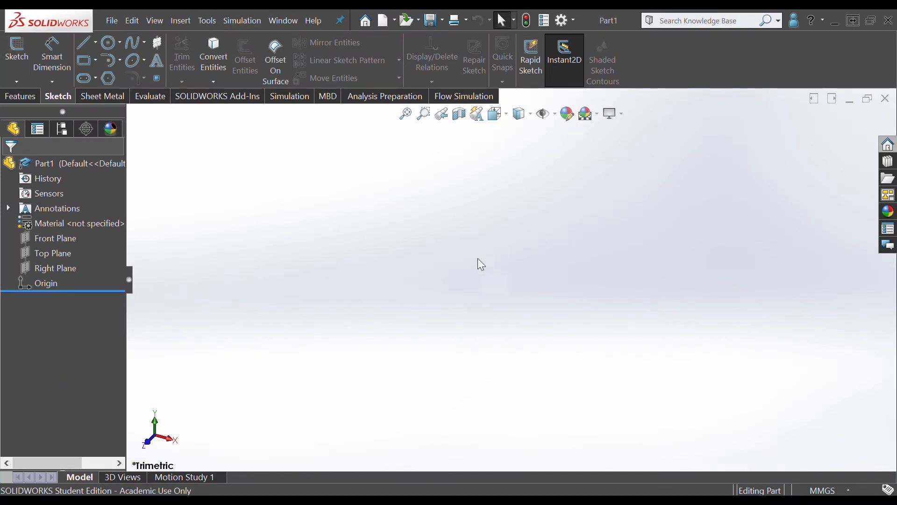
{"action": "mouse_move", "coordinate": [566, 299]}
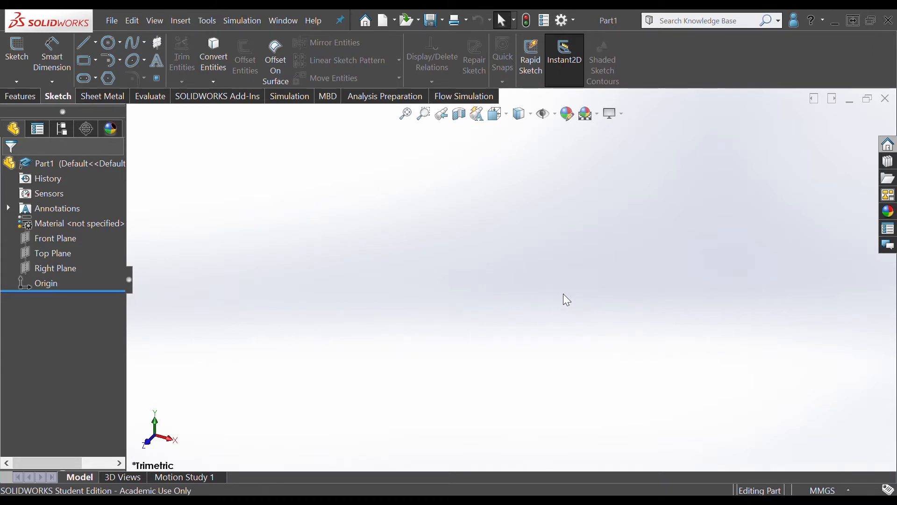
{"action": "mouse_move", "coordinate": [258, 280]}
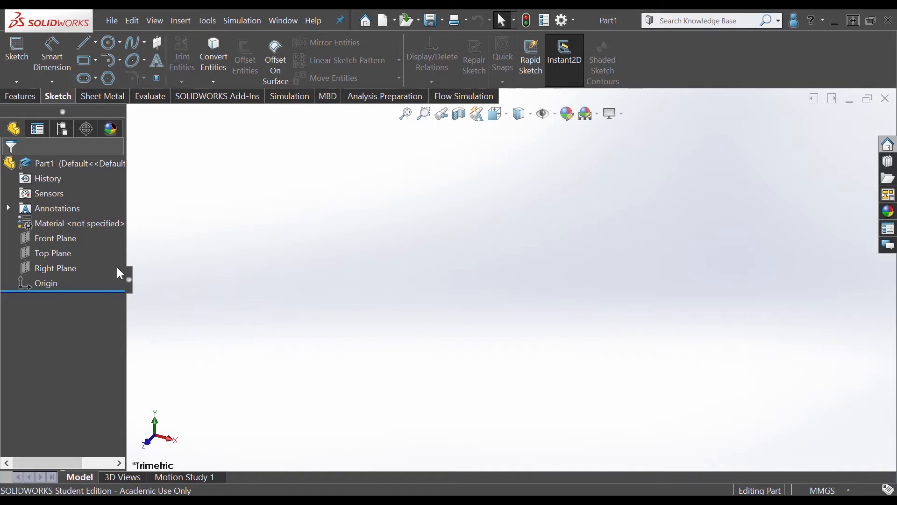
{"action": "mouse_move", "coordinate": [129, 285]}
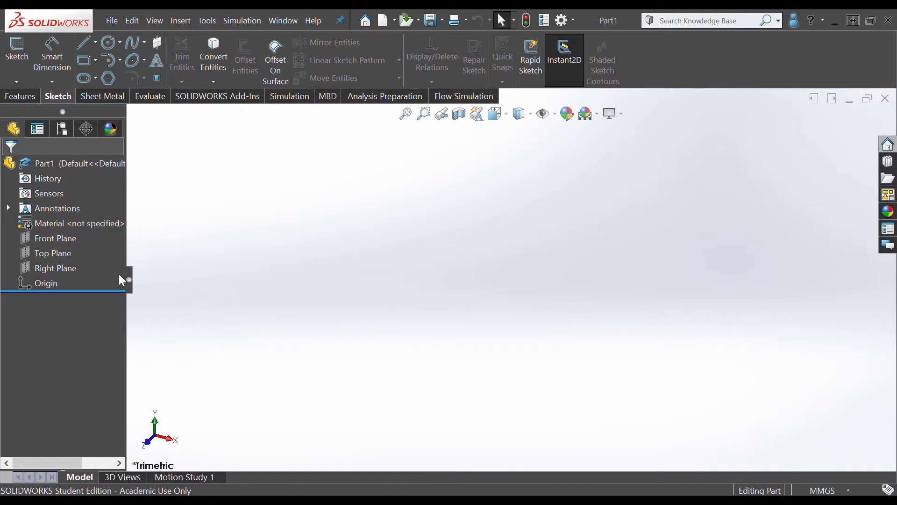
{"action": "mouse_move", "coordinate": [686, 185]}
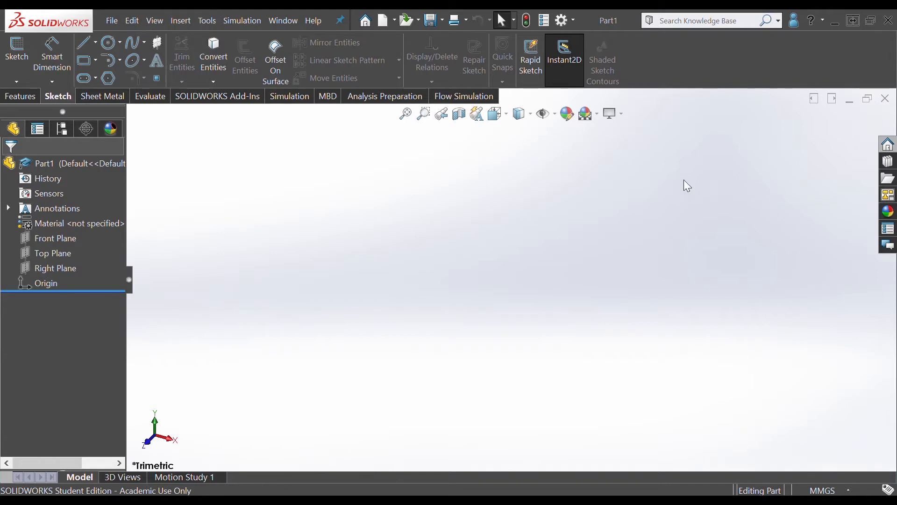
{"action": "mouse_move", "coordinate": [567, 225]}
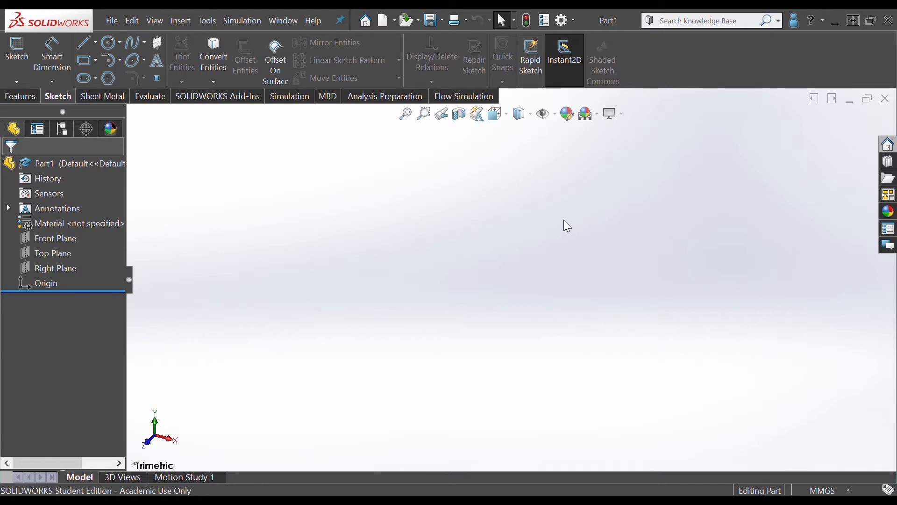
Start a sketch on the Front Plane, exit it, then open a fresh Sketch2 there.
{"action": "left_click", "coordinate": [55, 237]}
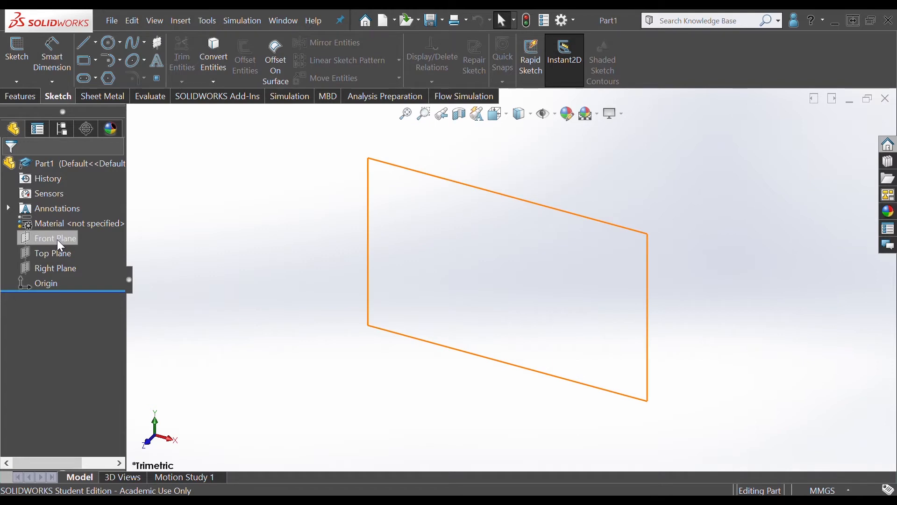
{"action": "left_click", "coordinate": [54, 238]}
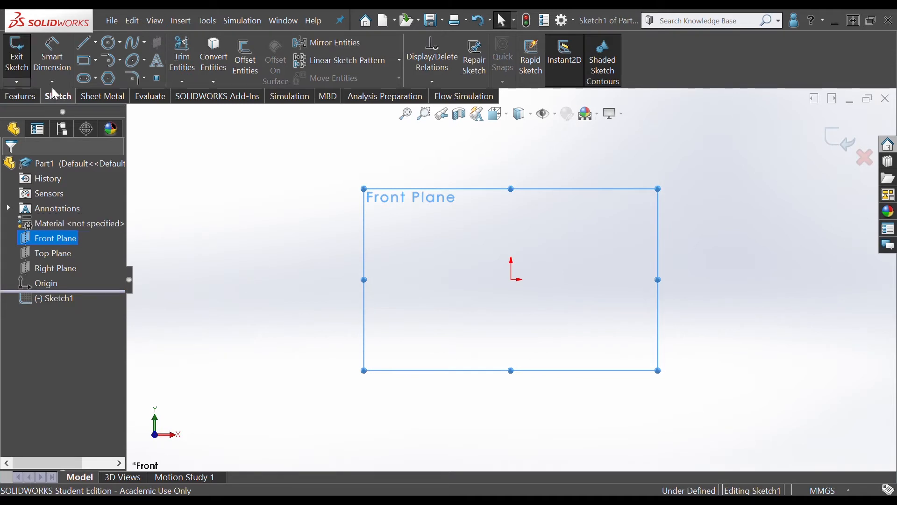
{"action": "left_click", "coordinate": [16, 54]}
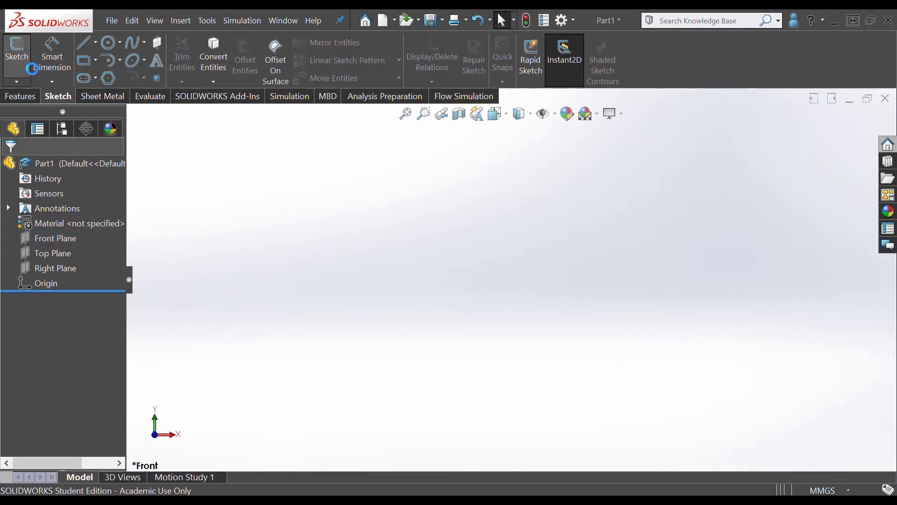
{"action": "left_click", "coordinate": [56, 238]}
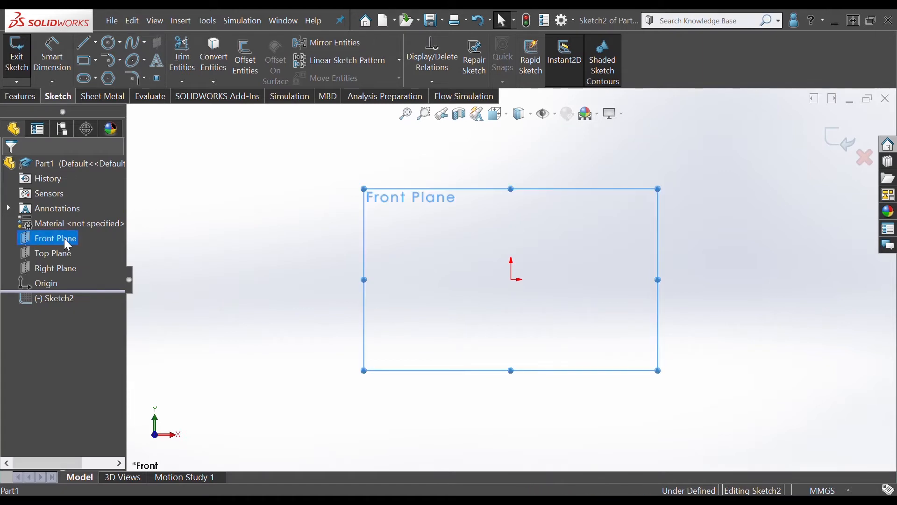
{"action": "mouse_move", "coordinate": [97, 228]}
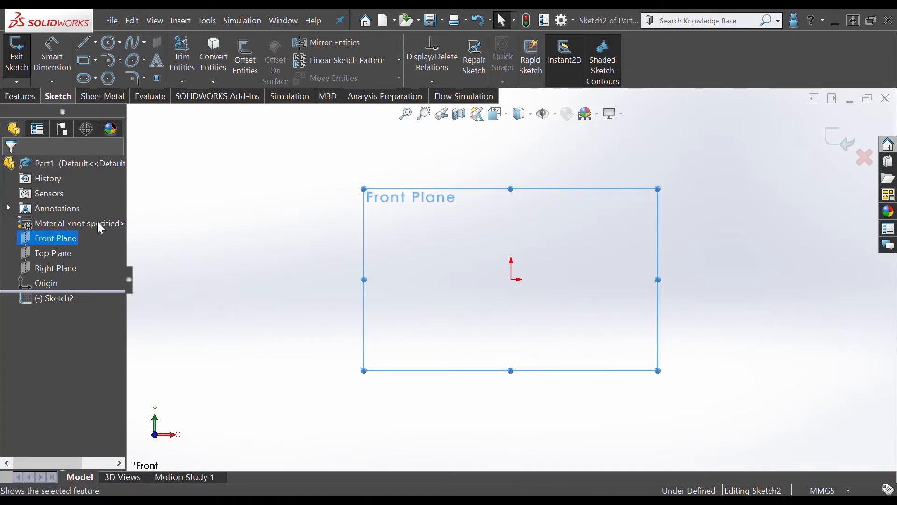
{"action": "mouse_move", "coordinate": [380, 201]}
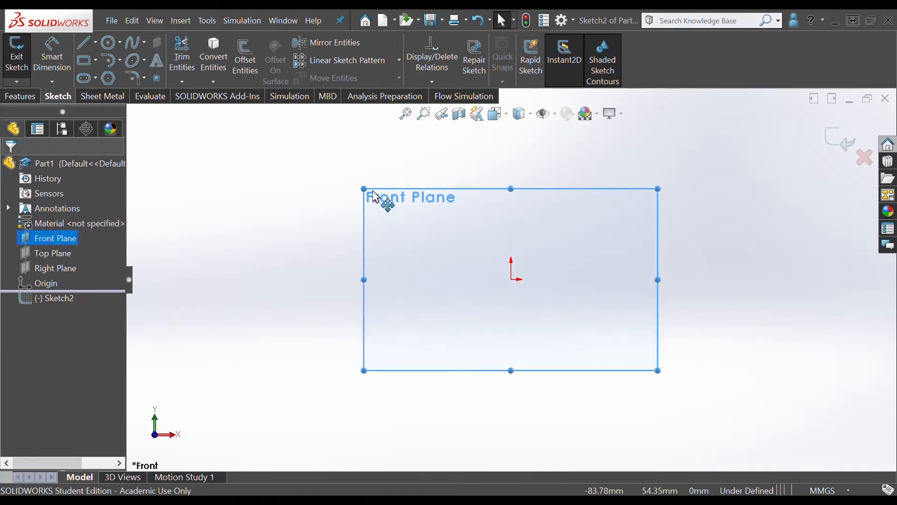
{"action": "mouse_move", "coordinate": [320, 291]}
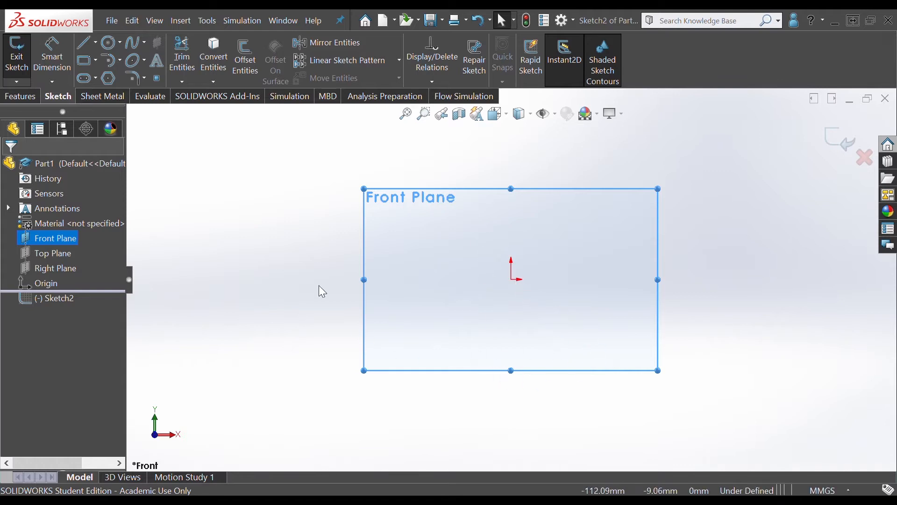
{"action": "mouse_move", "coordinate": [224, 214]}
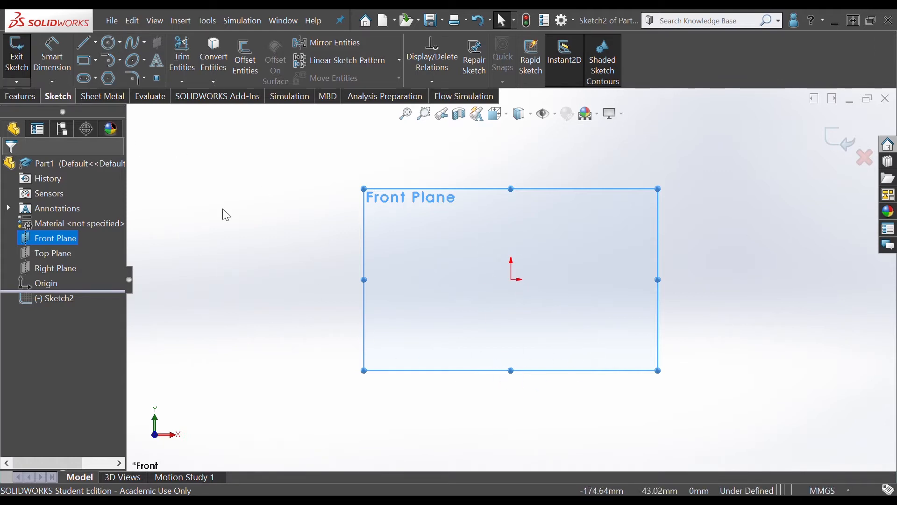
{"action": "left_click", "coordinate": [20, 96]}
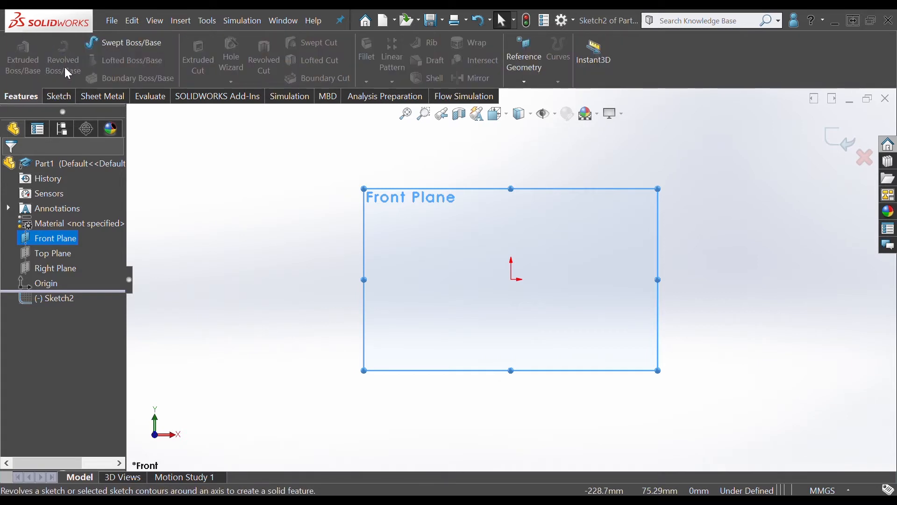
{"action": "mouse_move", "coordinate": [265, 265]}
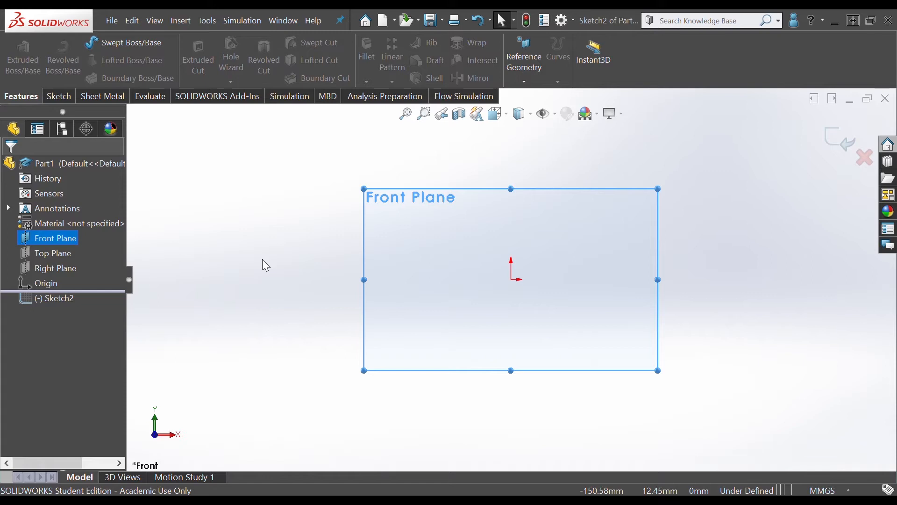
{"action": "mouse_move", "coordinate": [457, 321]}
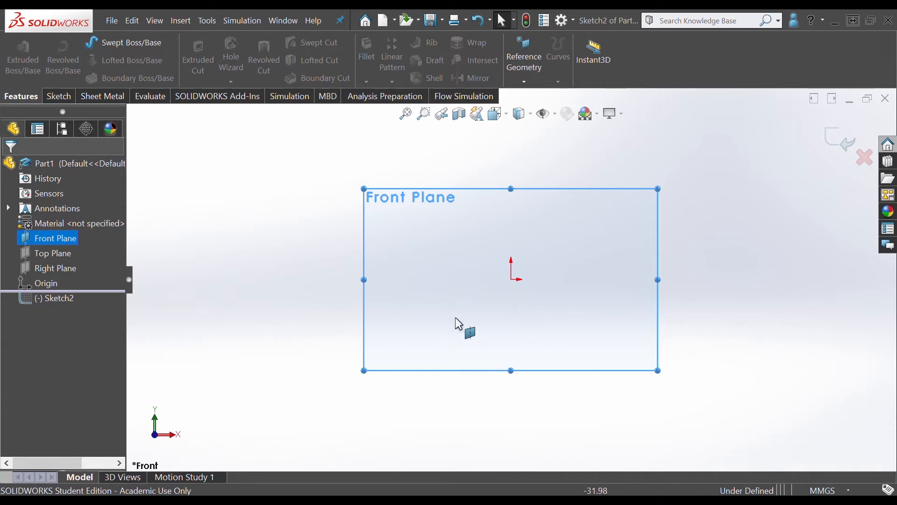
{"action": "mouse_move", "coordinate": [403, 311]}
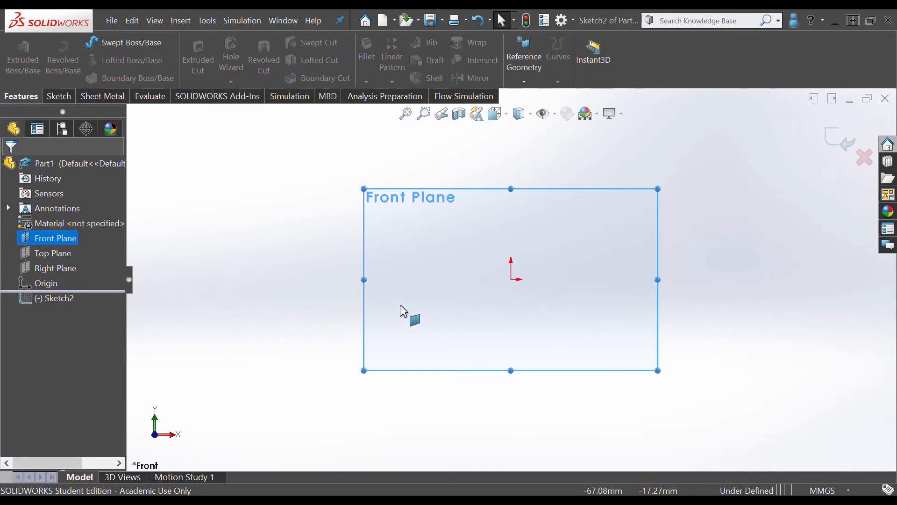
{"action": "mouse_move", "coordinate": [405, 308]}
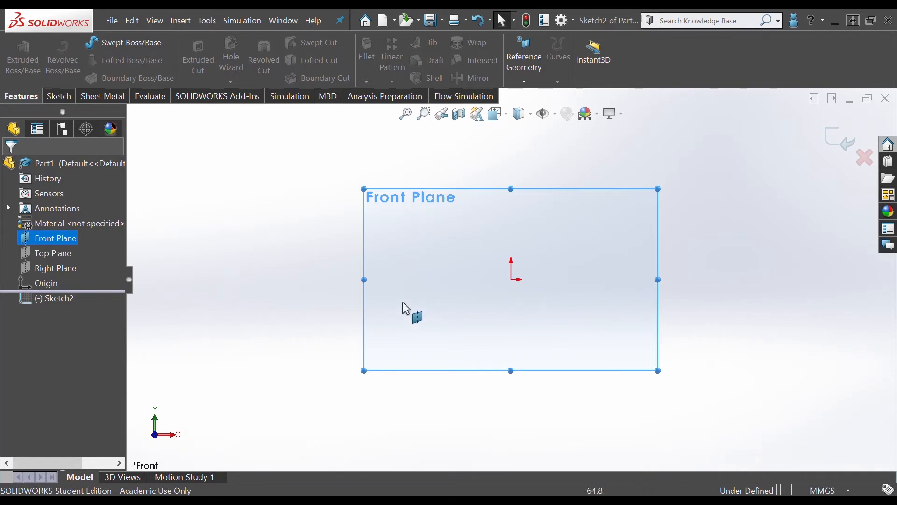
{"action": "mouse_move", "coordinate": [410, 337]}
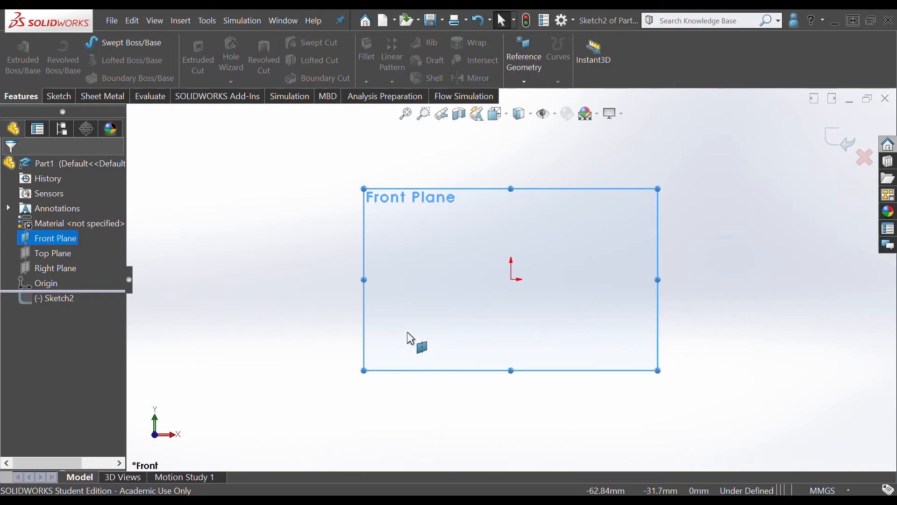
{"action": "mouse_move", "coordinate": [77, 67]}
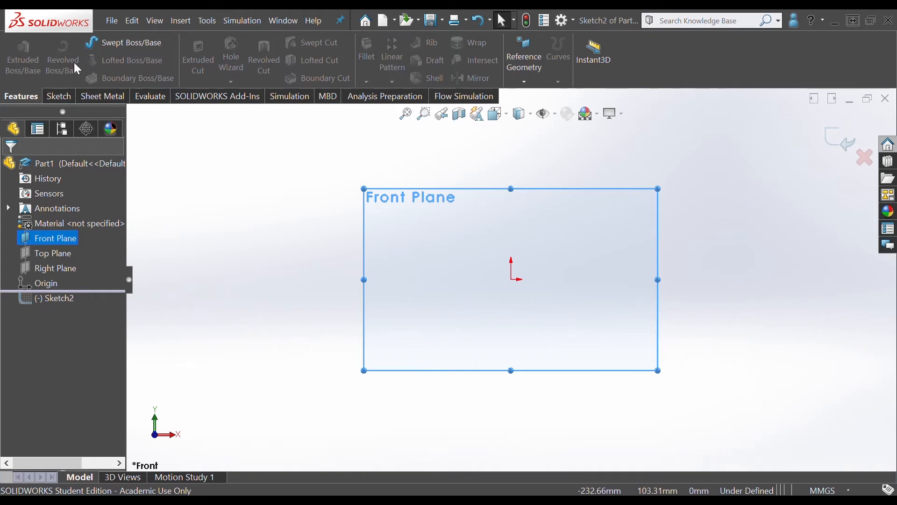
{"action": "mouse_move", "coordinate": [436, 258]}
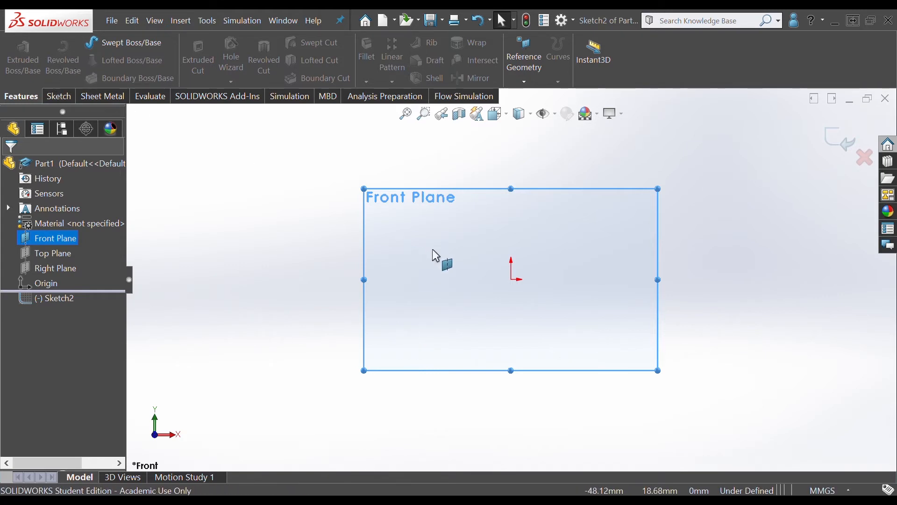
{"action": "mouse_move", "coordinate": [434, 242]}
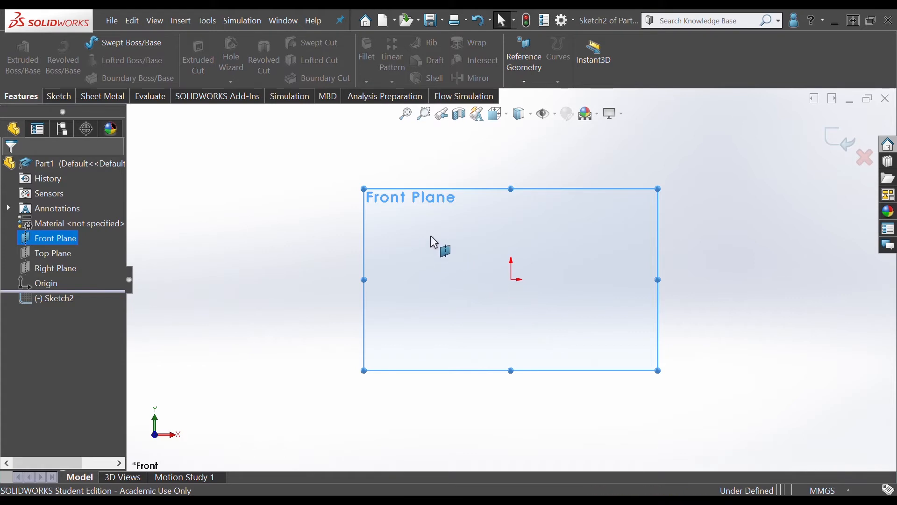
{"action": "mouse_move", "coordinate": [581, 273]}
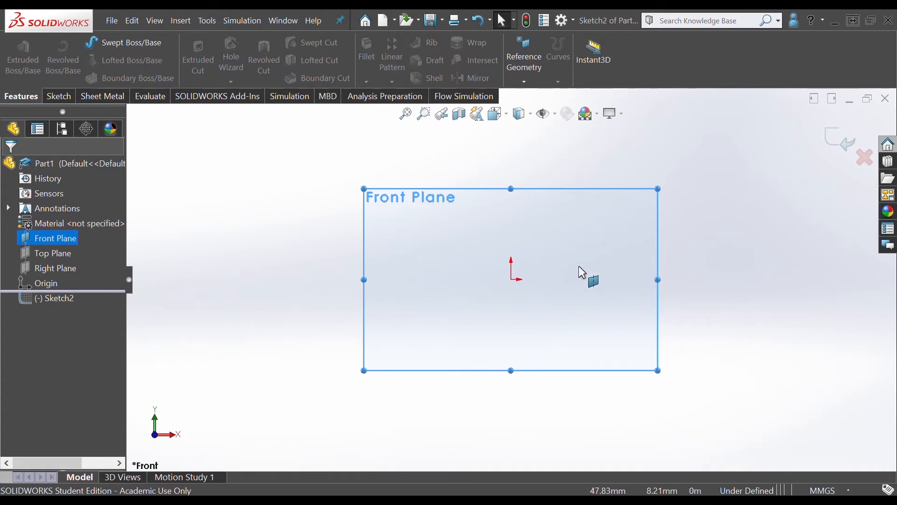
{"action": "mouse_move", "coordinate": [627, 346]}
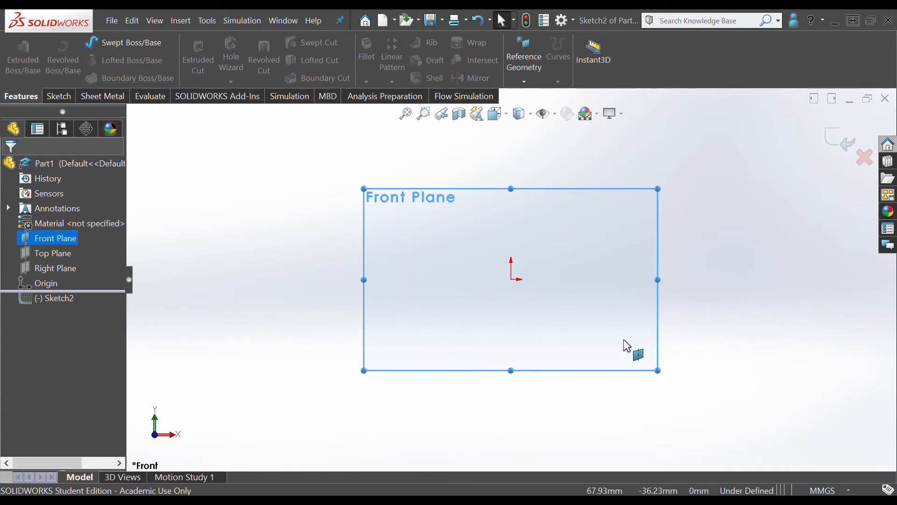
{"action": "mouse_move", "coordinate": [372, 341]}
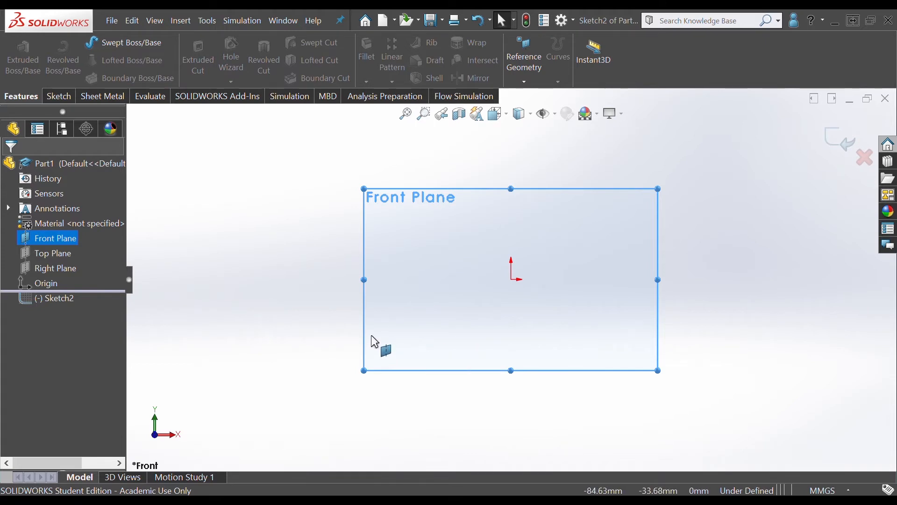
{"action": "mouse_move", "coordinate": [368, 345]}
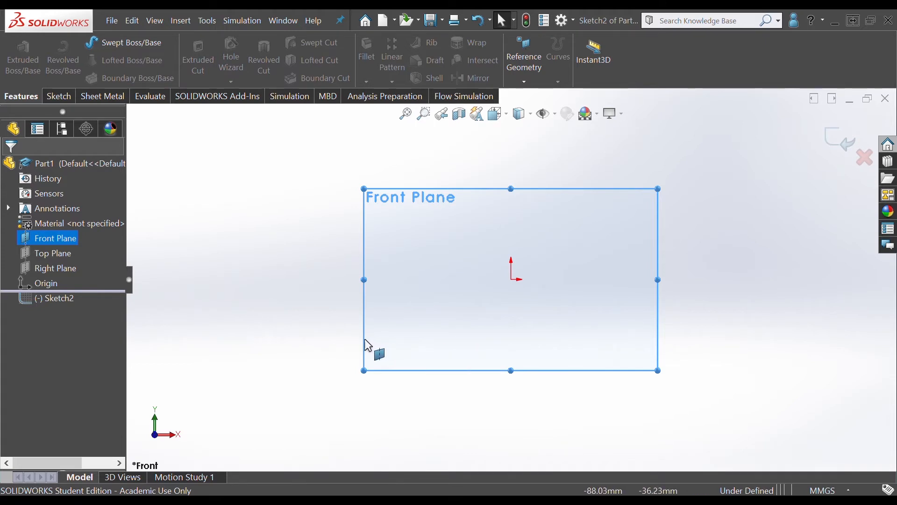
Draw a single horizontal line rightward from the origin.
{"action": "left_click", "coordinate": [57, 96]}
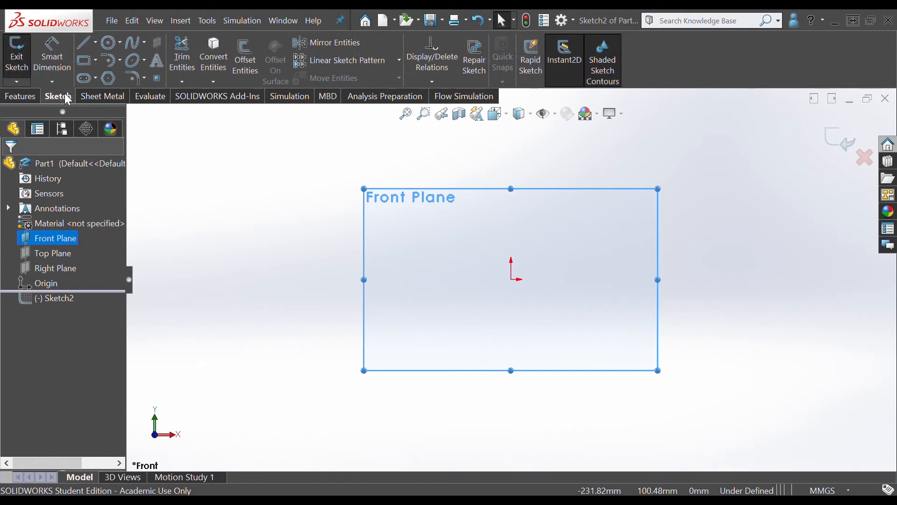
{"action": "mouse_move", "coordinate": [84, 43]}
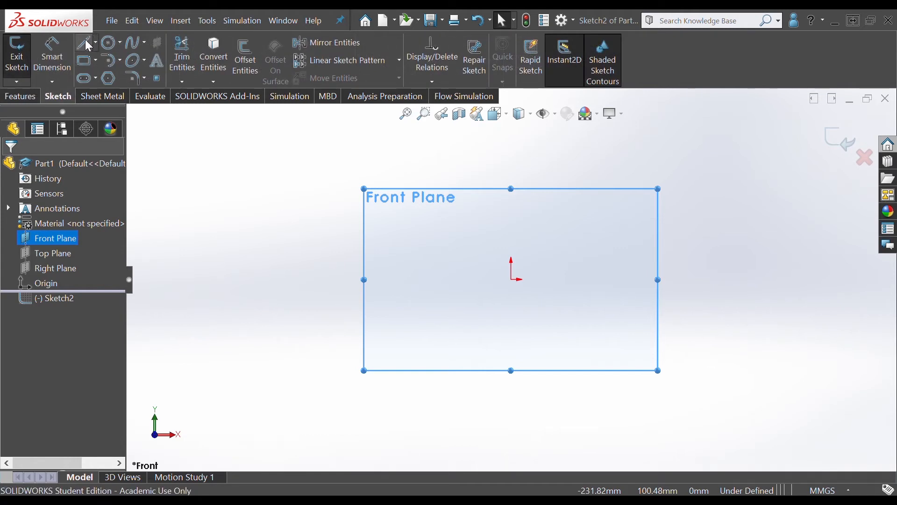
{"action": "left_click", "coordinate": [84, 42]}
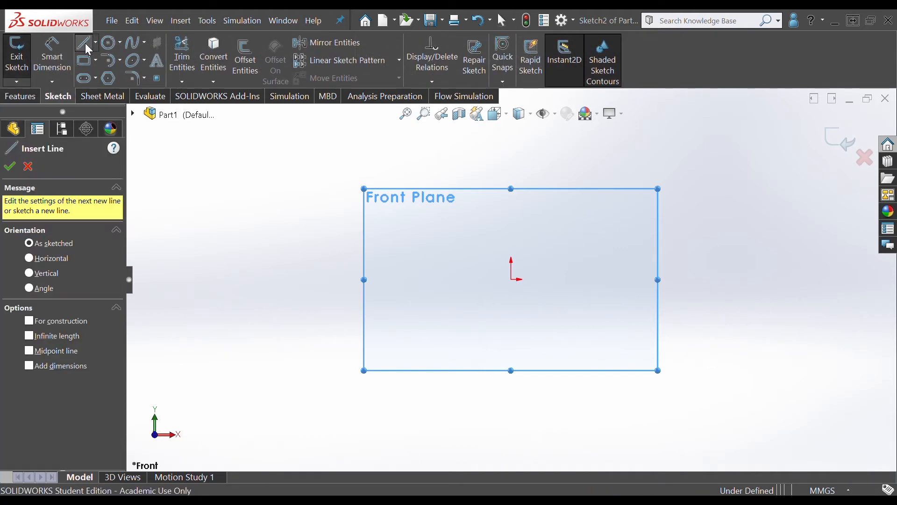
{"action": "mouse_move", "coordinate": [482, 298]}
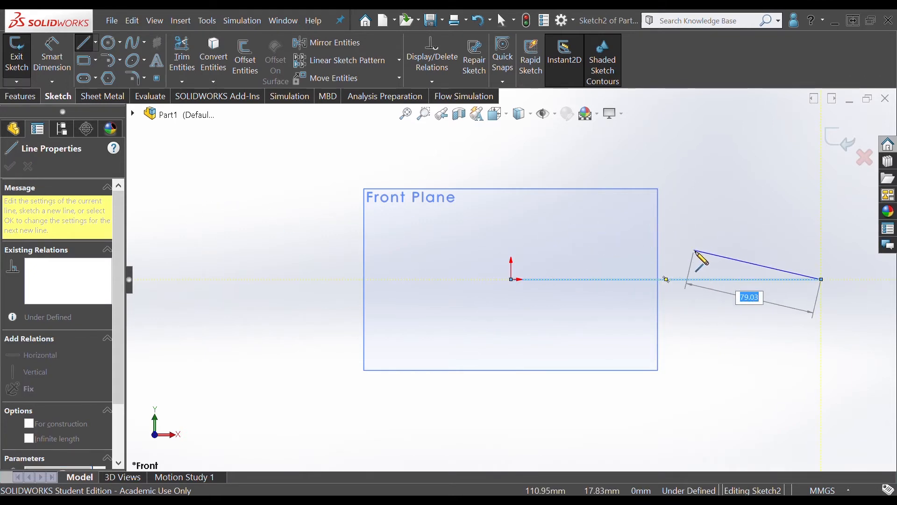
{"action": "key", "text": "Escape"}
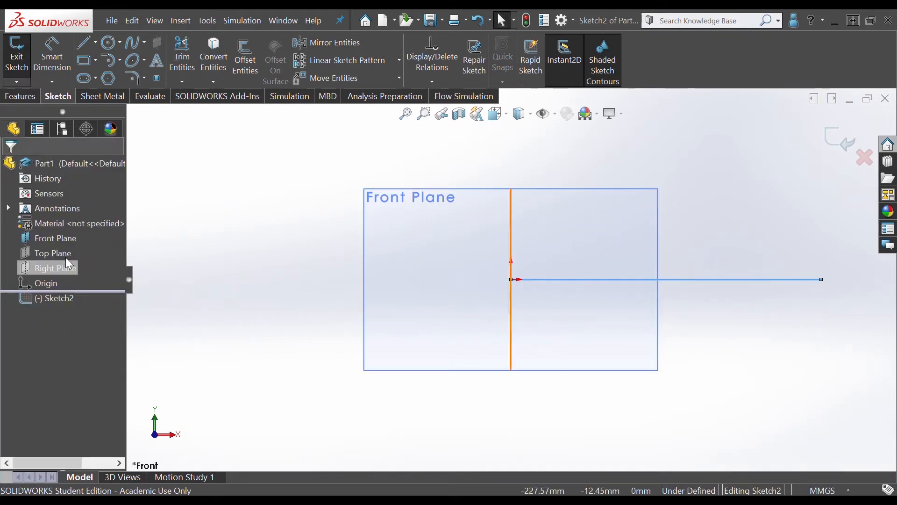
Give the horizontal line a 160 mm length dimension.
{"action": "left_click", "coordinate": [494, 341]}
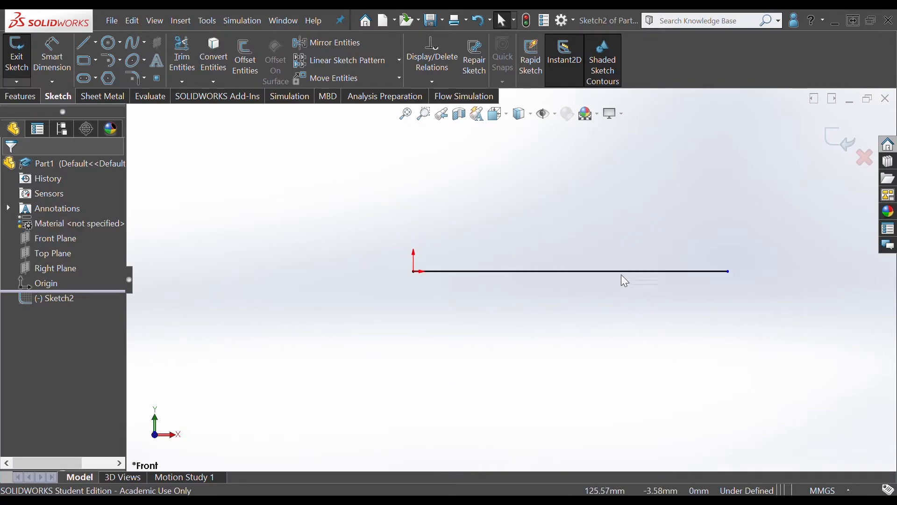
{"action": "left_click", "coordinate": [570, 270]}
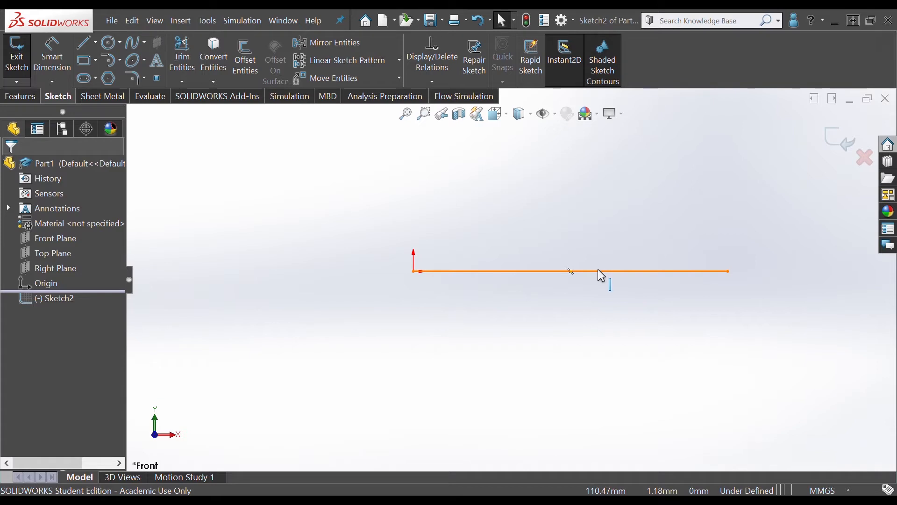
{"action": "left_click", "coordinate": [557, 310]}
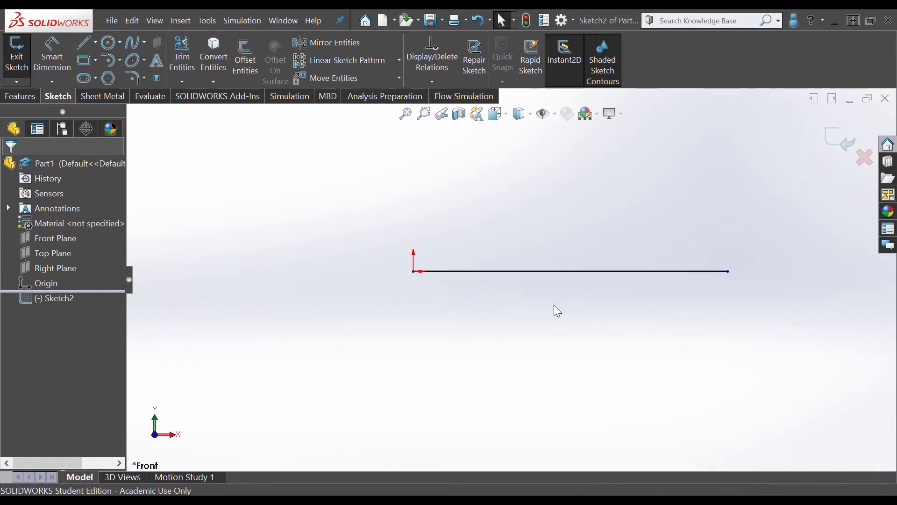
{"action": "mouse_move", "coordinate": [553, 319]}
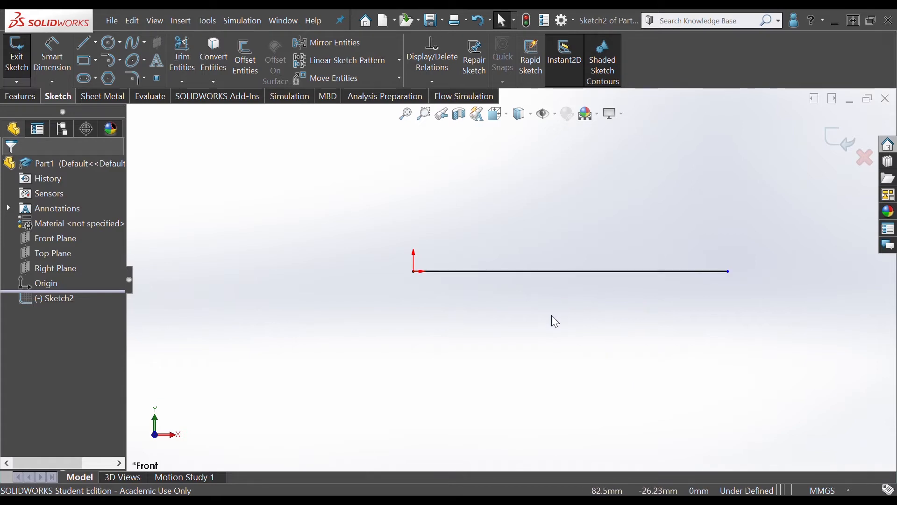
{"action": "mouse_move", "coordinate": [555, 324]}
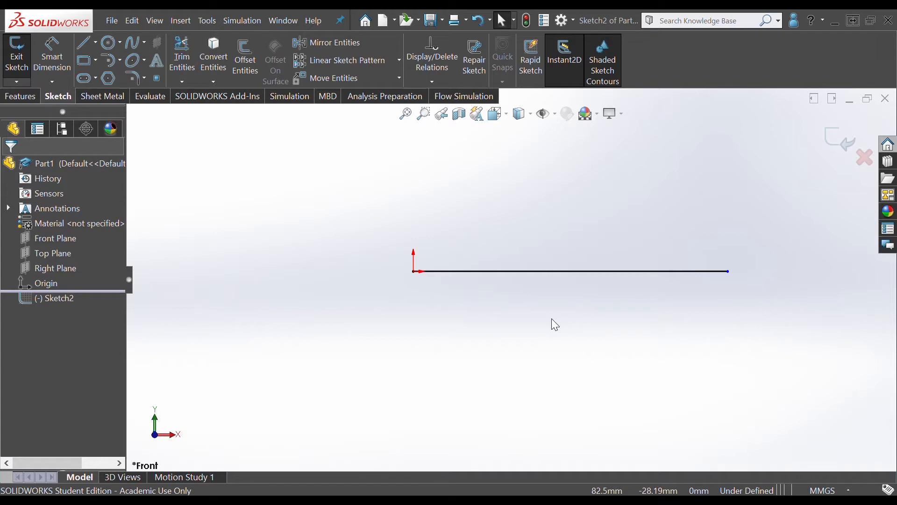
{"action": "mouse_move", "coordinate": [554, 323]}
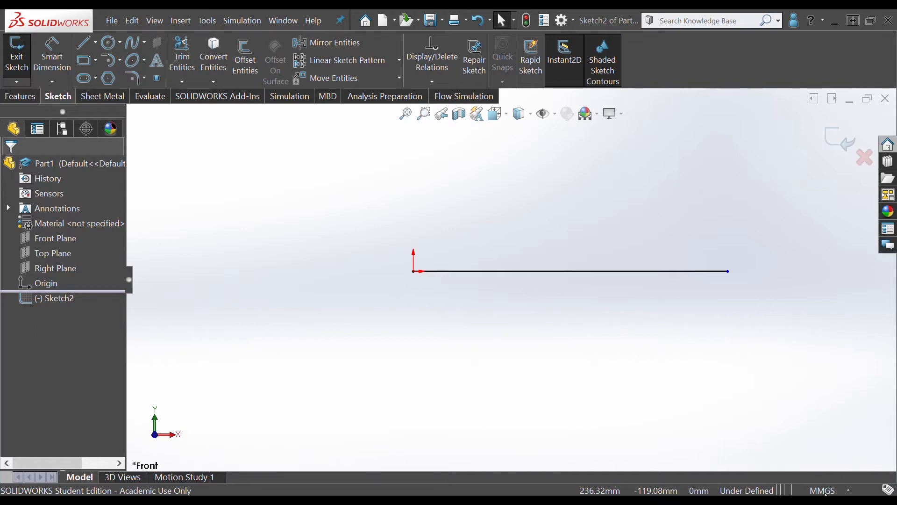
{"action": "mouse_move", "coordinate": [800, 439]}
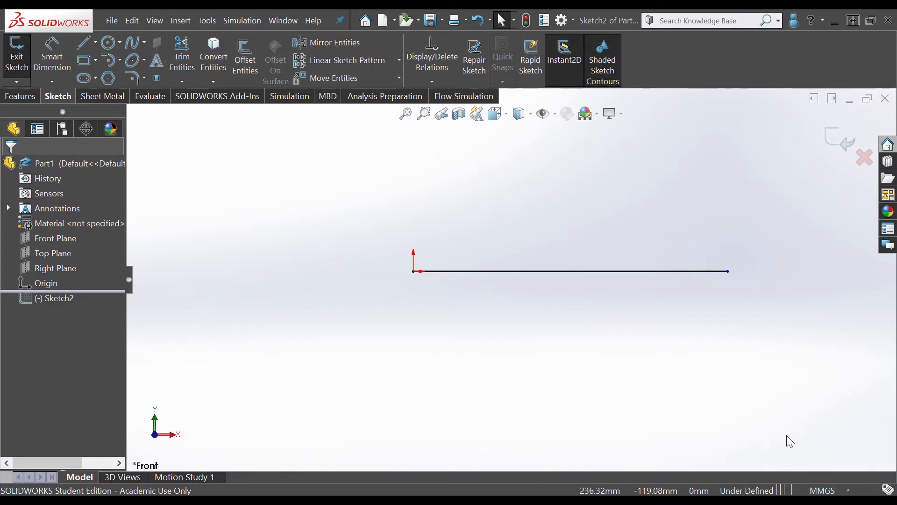
{"action": "mouse_move", "coordinate": [817, 416]}
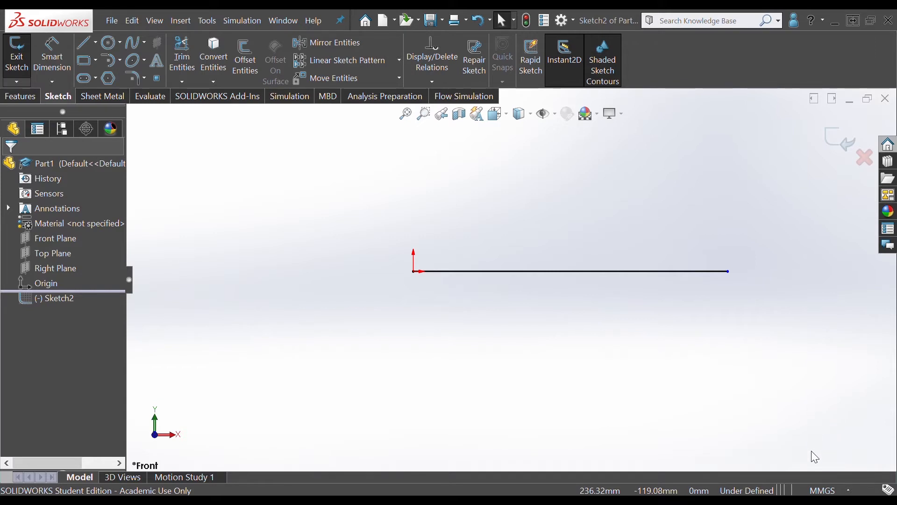
{"action": "mouse_move", "coordinate": [810, 448]}
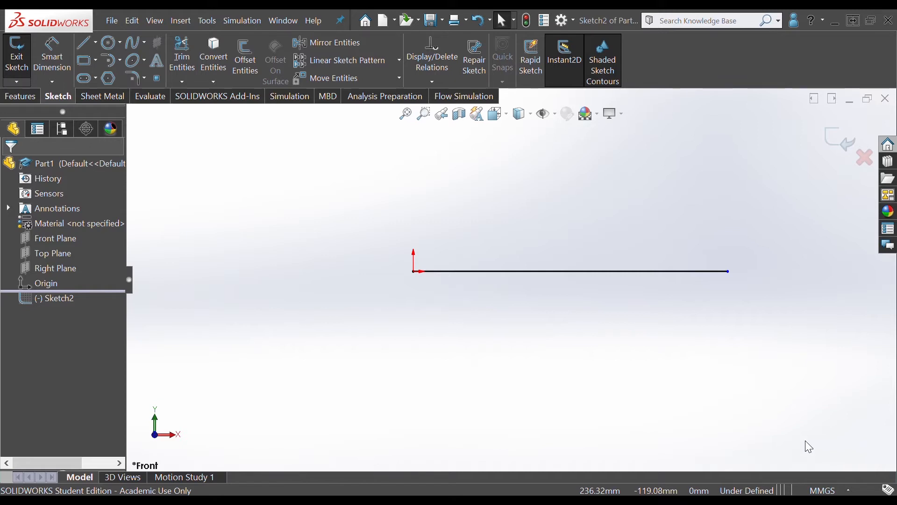
{"action": "mouse_move", "coordinate": [726, 438]}
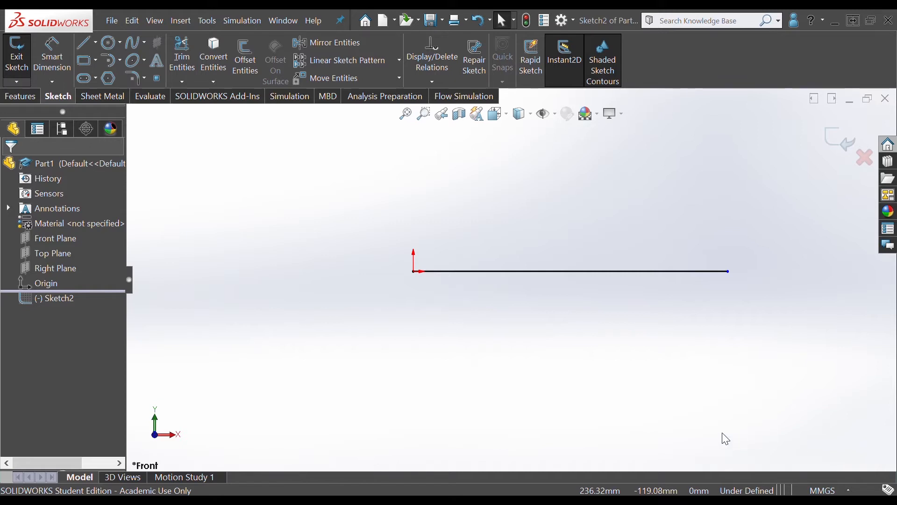
{"action": "left_click", "coordinate": [480, 271]}
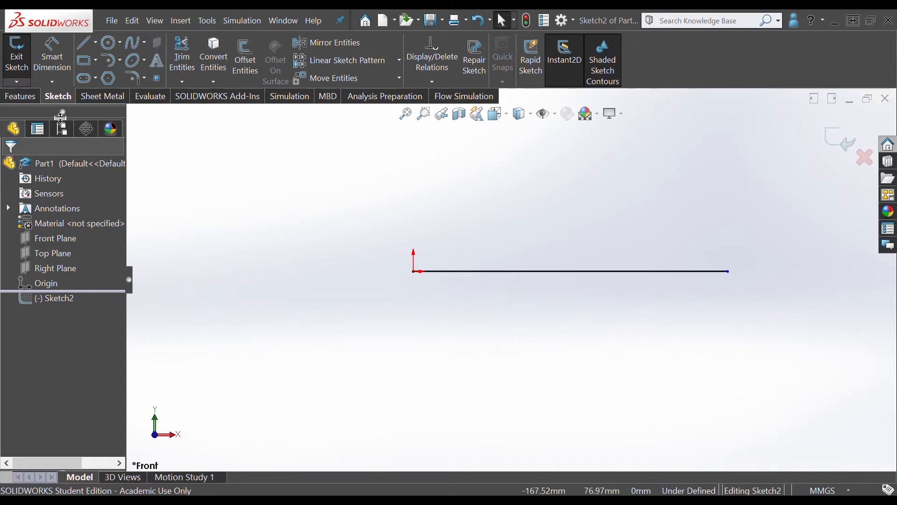
{"action": "mouse_move", "coordinate": [51, 54]}
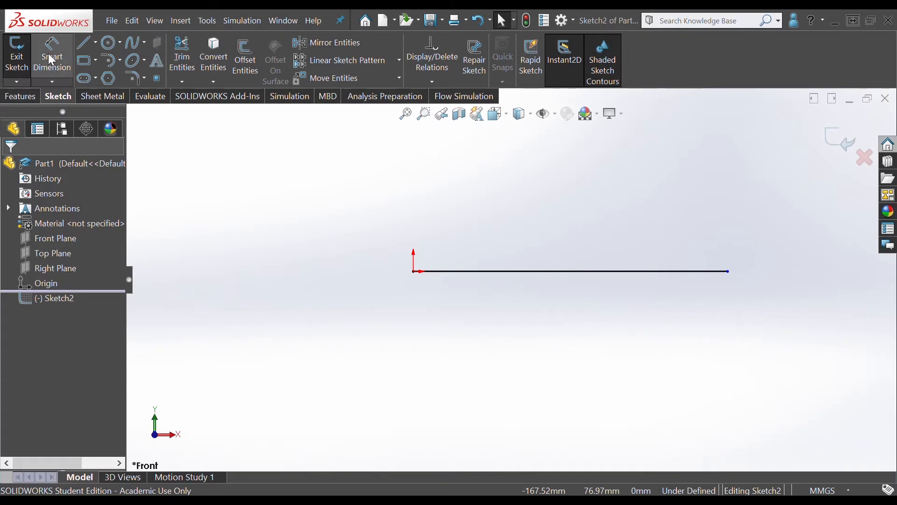
{"action": "mouse_move", "coordinate": [559, 301]}
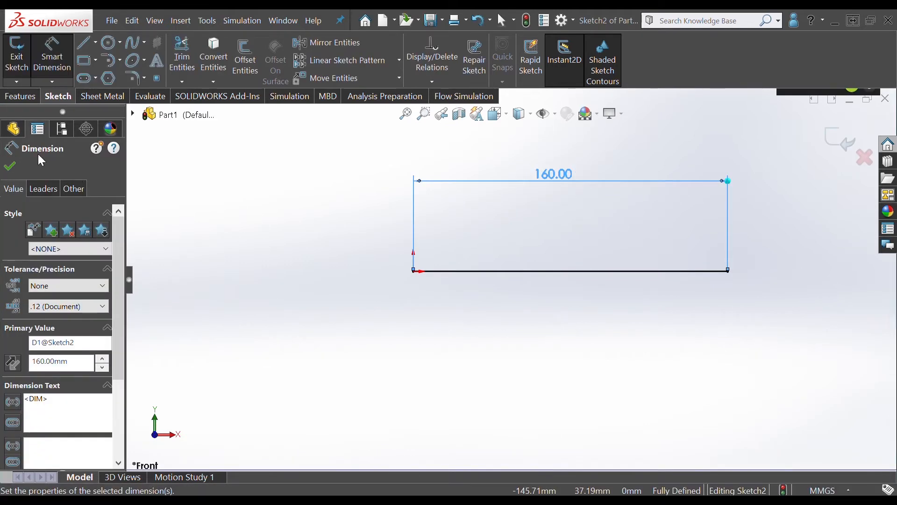
{"action": "left_click", "coordinate": [9, 166]}
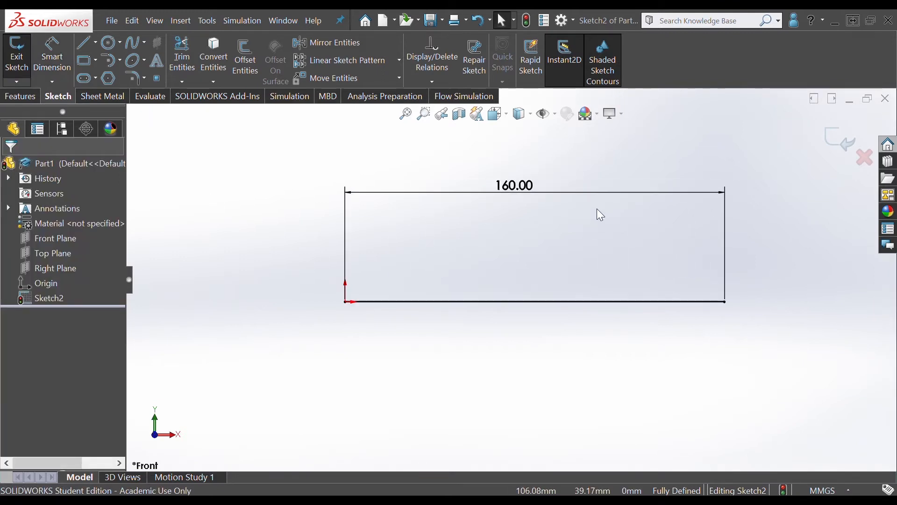
{"action": "left_click", "coordinate": [534, 186]}
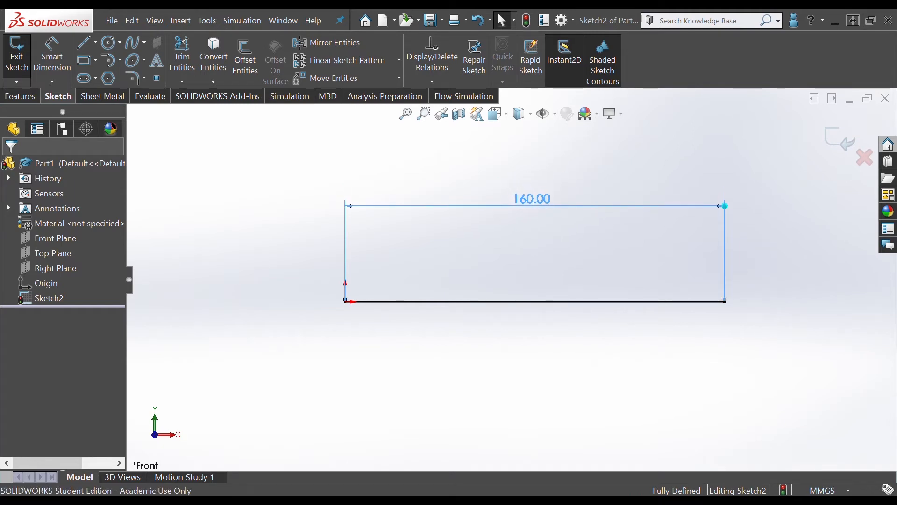
{"action": "left_click", "coordinate": [531, 198]}
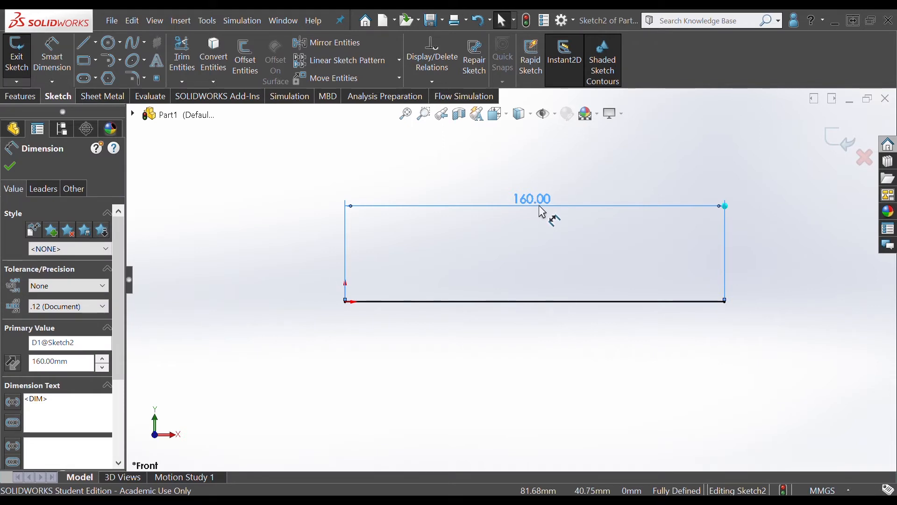
{"action": "left_click", "coordinate": [9, 167]}
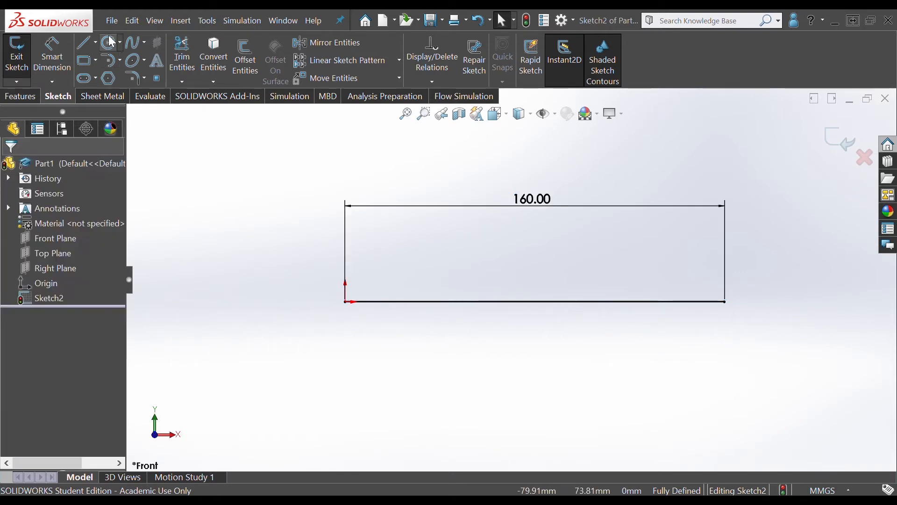
Sketch two gapped lower lines, the right one joined to the 160 line by a vertical.
{"action": "left_click", "coordinate": [84, 42]}
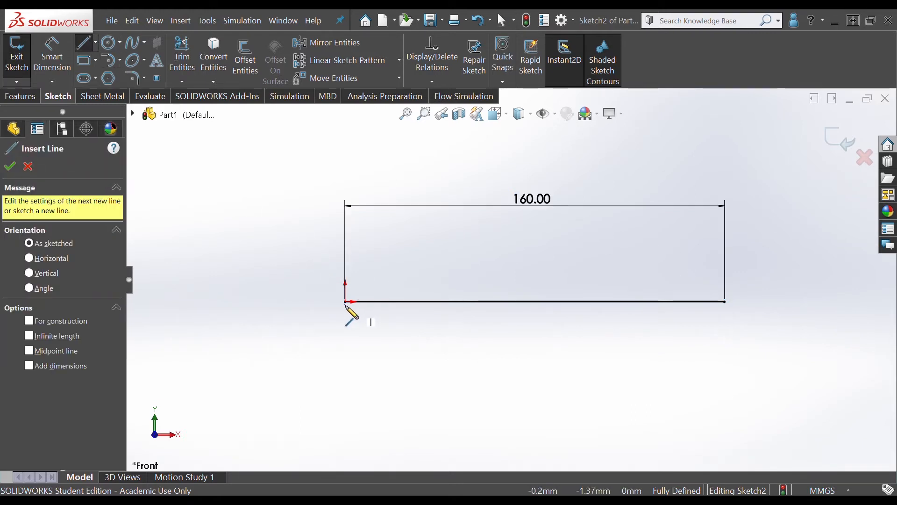
{"action": "left_click", "coordinate": [349, 349]}
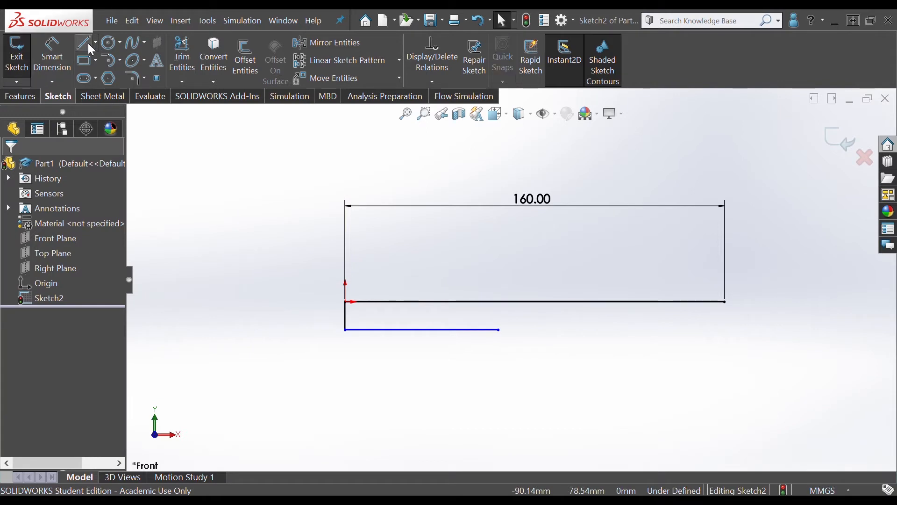
{"action": "left_click", "coordinate": [83, 43]}
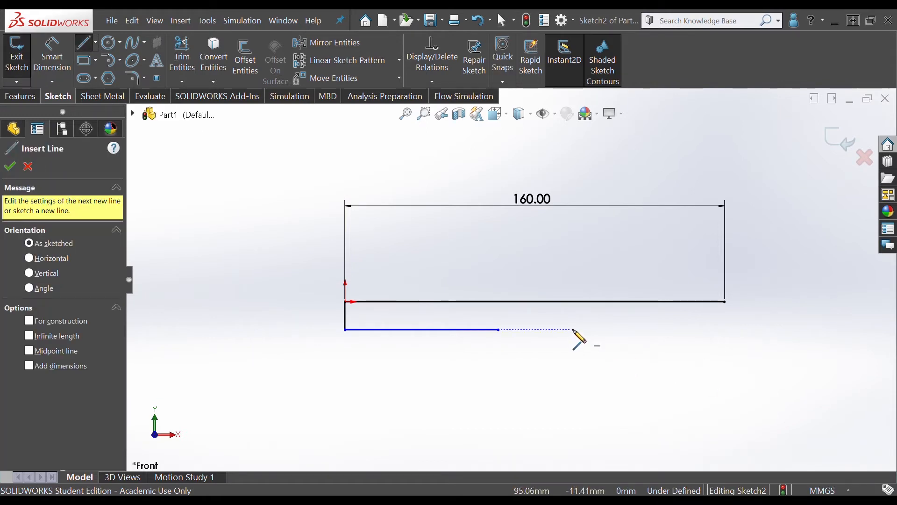
{"action": "left_click", "coordinate": [723, 329]}
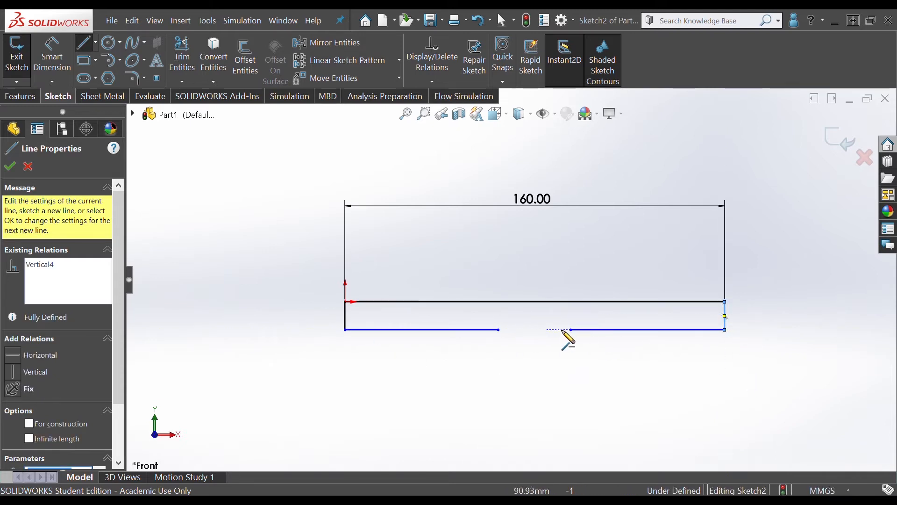
{"action": "left_click", "coordinate": [9, 166]}
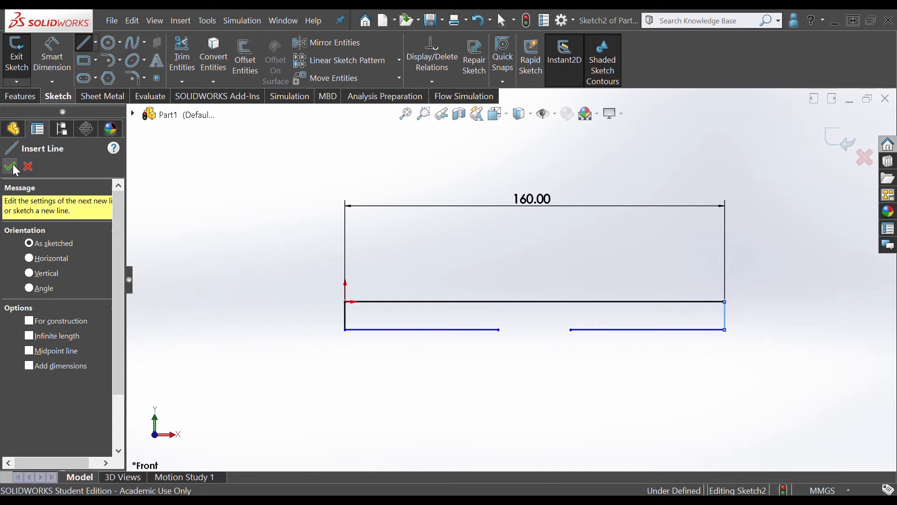
{"action": "left_click", "coordinate": [10, 166]}
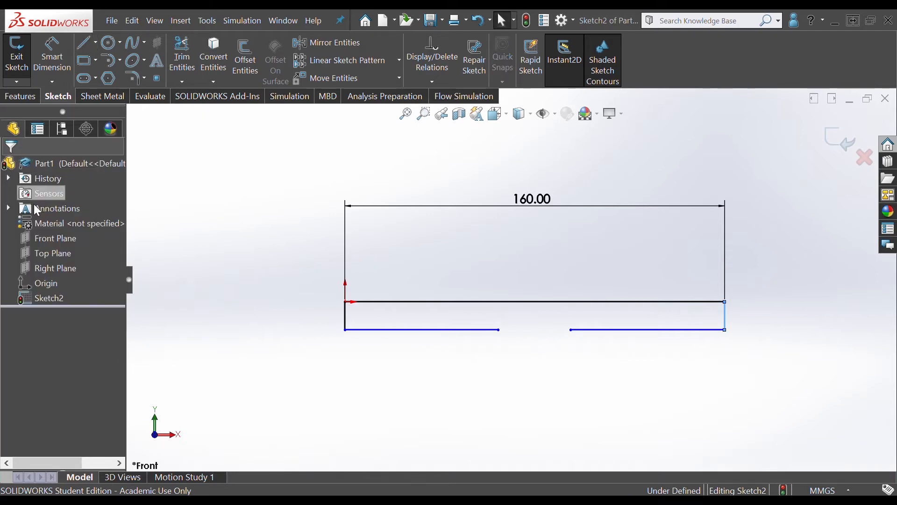
{"action": "mouse_move", "coordinate": [165, 418]}
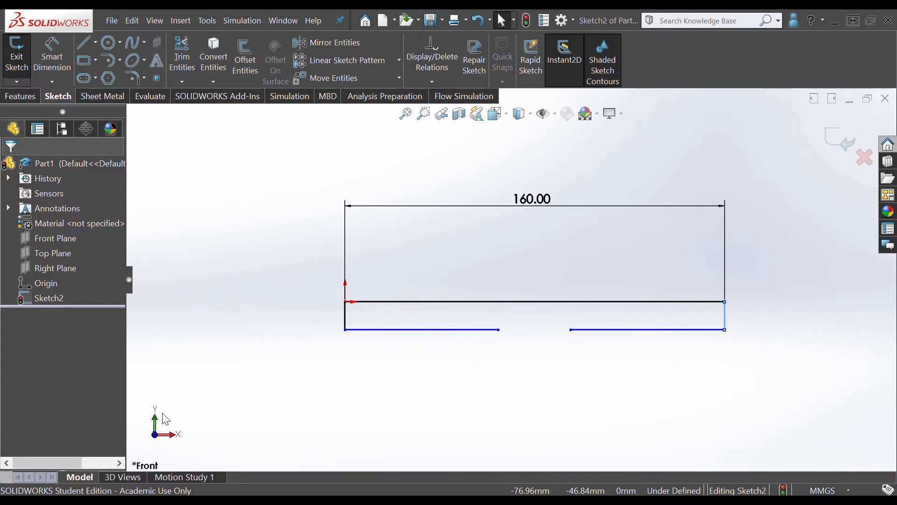
{"action": "mouse_move", "coordinate": [79, 61]}
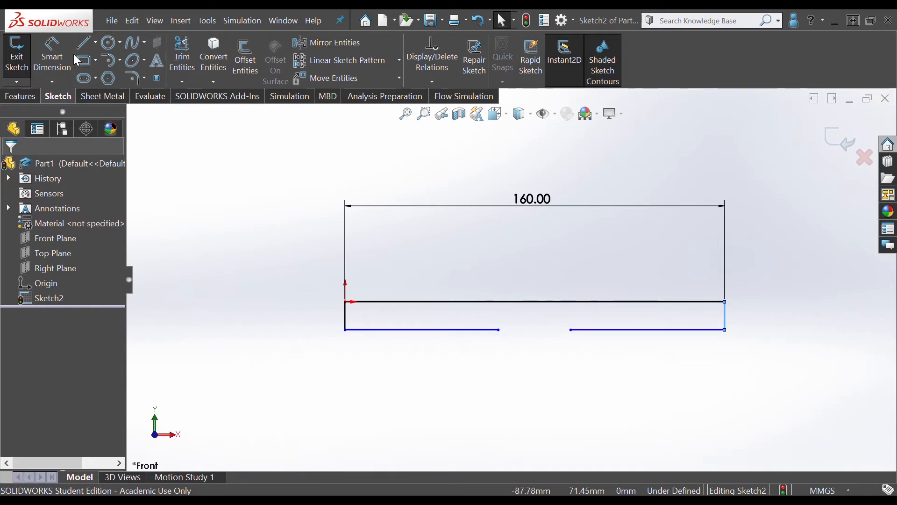
Dimension the lower segments to 50 mm and 90 mm, spaced 3 mm below.
{"action": "left_click", "coordinate": [420, 329]}
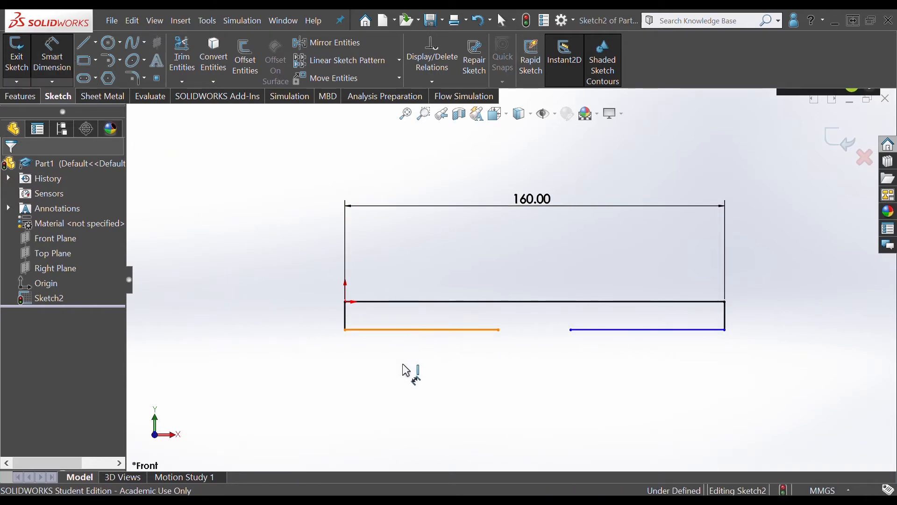
{"action": "left_click", "coordinate": [420, 329]}
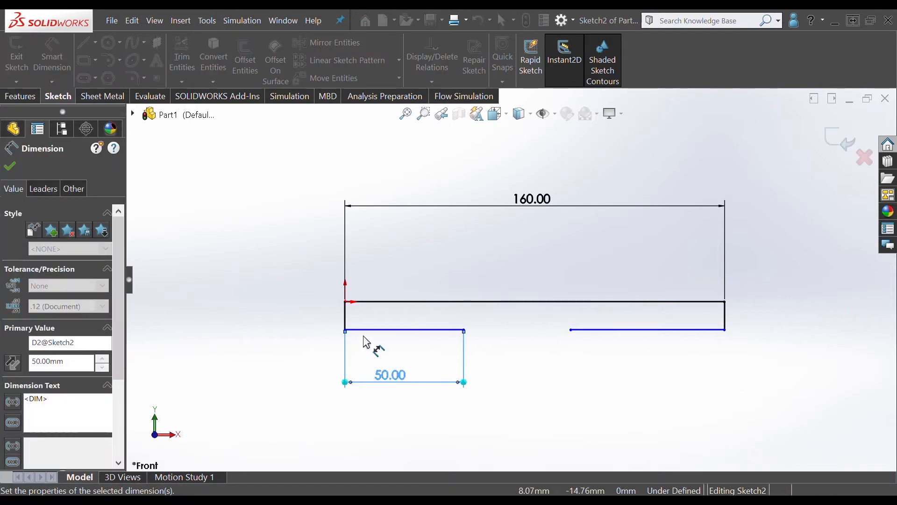
{"action": "left_click", "coordinate": [9, 166]}
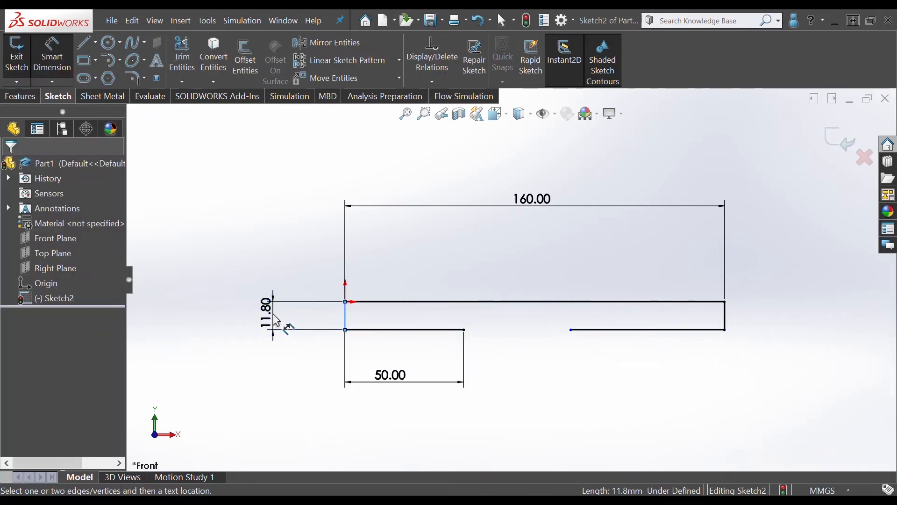
{"action": "left_click", "coordinate": [278, 319]}
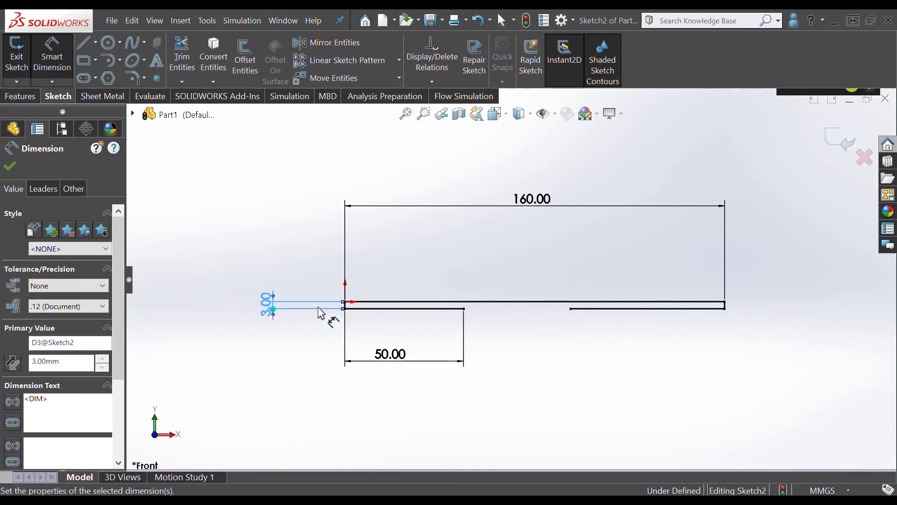
{"action": "mouse_move", "coordinate": [705, 329]}
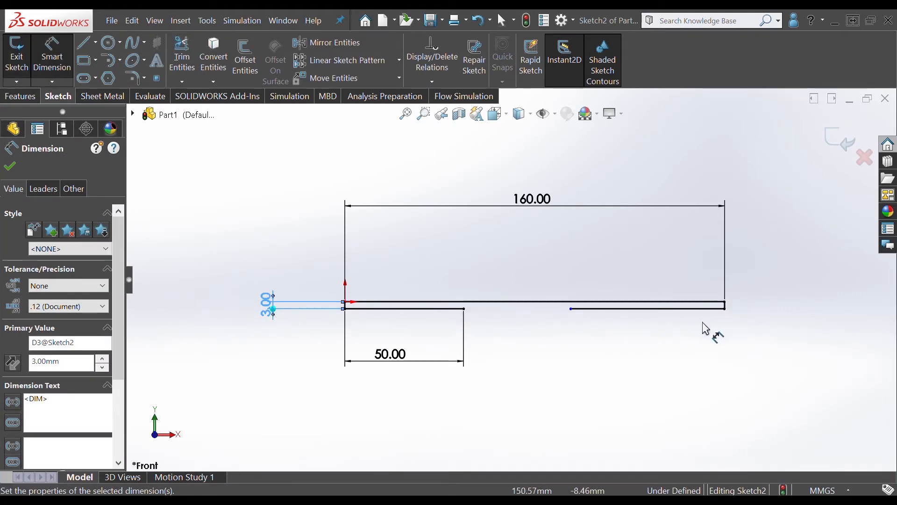
{"action": "left_click", "coordinate": [647, 308]}
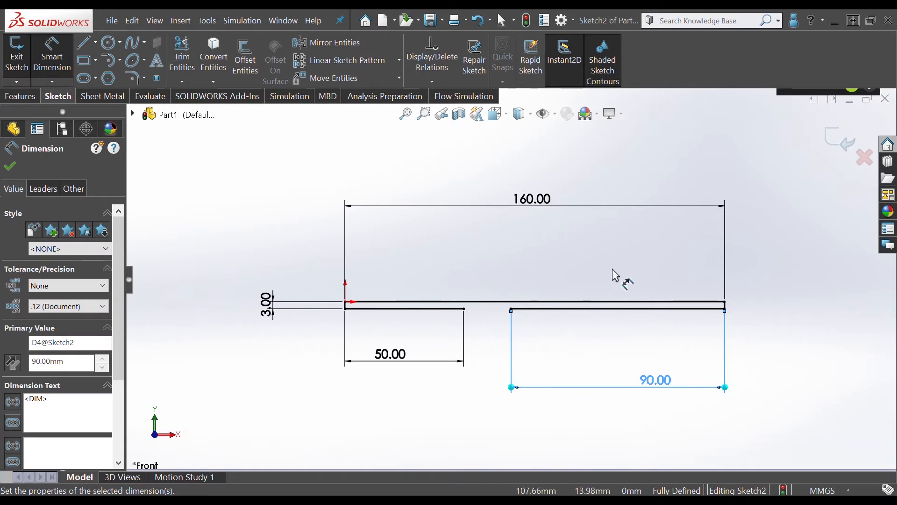
{"action": "mouse_move", "coordinate": [652, 490]}
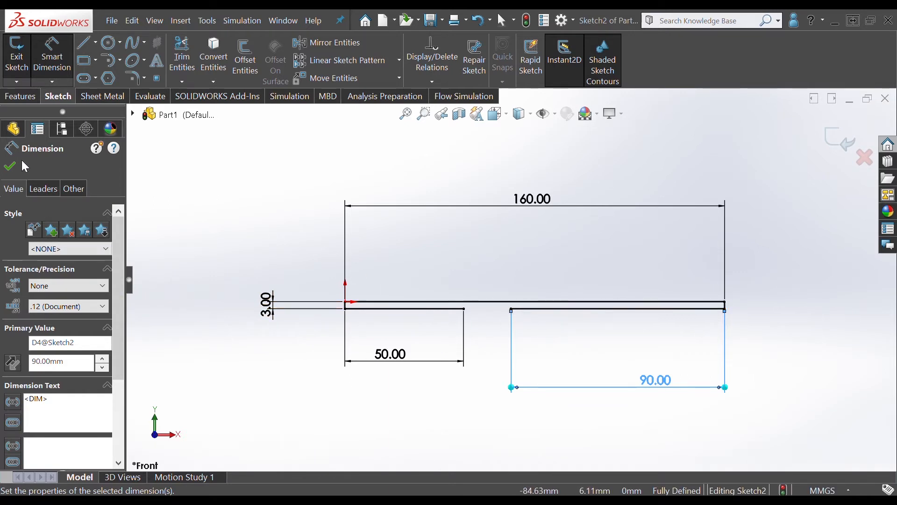
{"action": "left_click", "coordinate": [10, 166]}
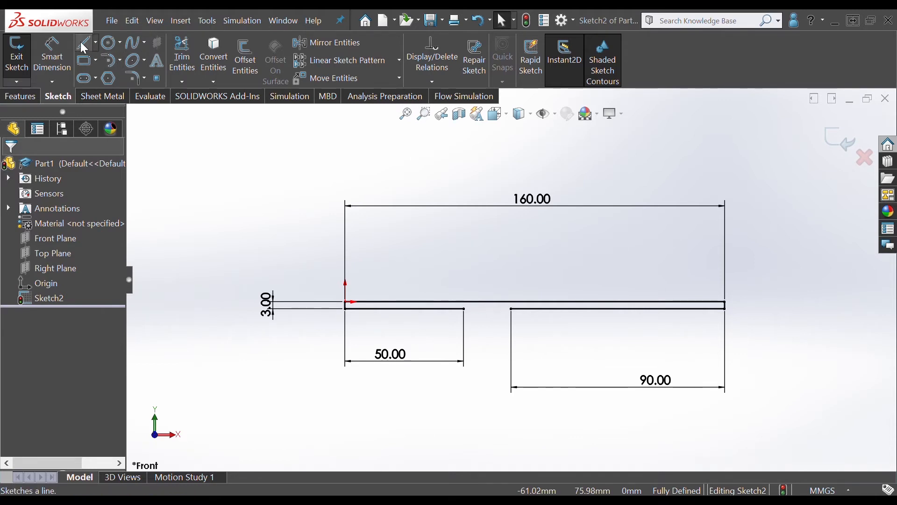
Draw a V-shaped notch bridging the lower segments and select its left side.
{"action": "left_click", "coordinate": [82, 42]}
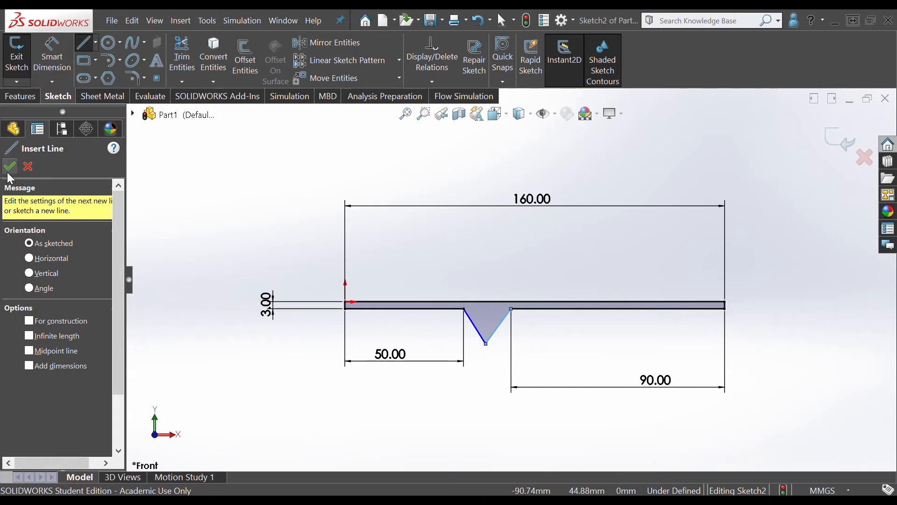
{"action": "left_click", "coordinate": [10, 166]}
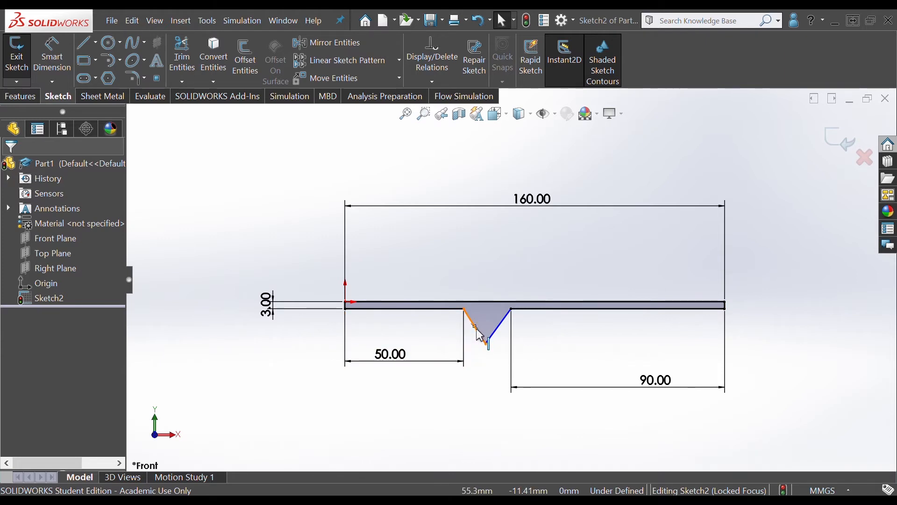
{"action": "left_click", "coordinate": [465, 323]}
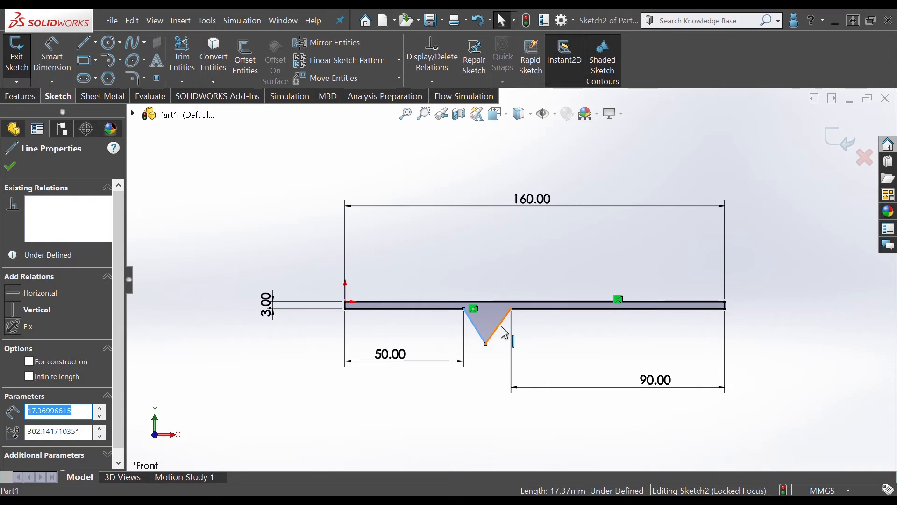
Add an Equal relation between the two sides of the V notch.
{"action": "left_click", "coordinate": [509, 318]}
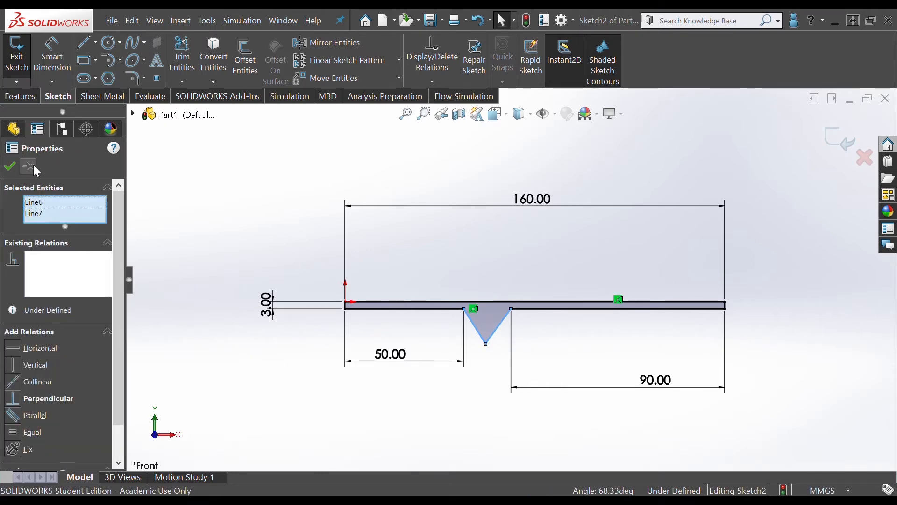
{"action": "mouse_move", "coordinate": [21, 198]}
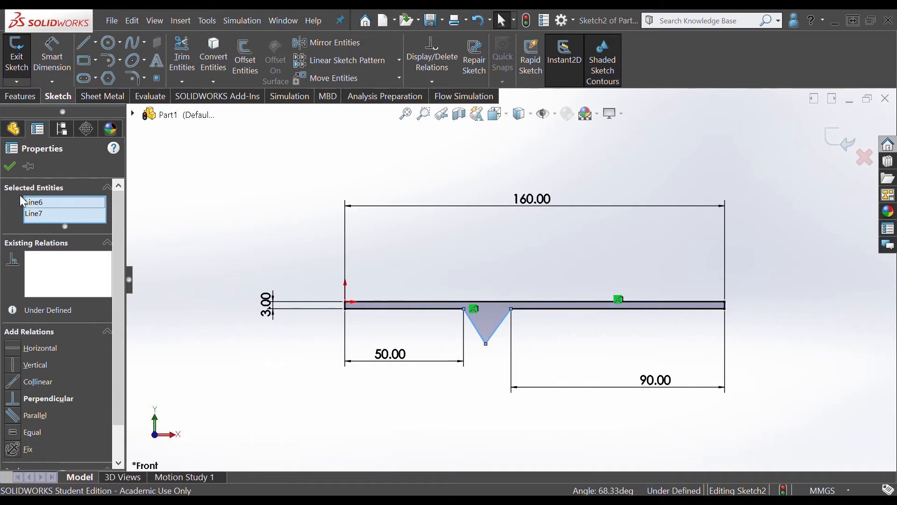
{"action": "mouse_move", "coordinate": [47, 341]}
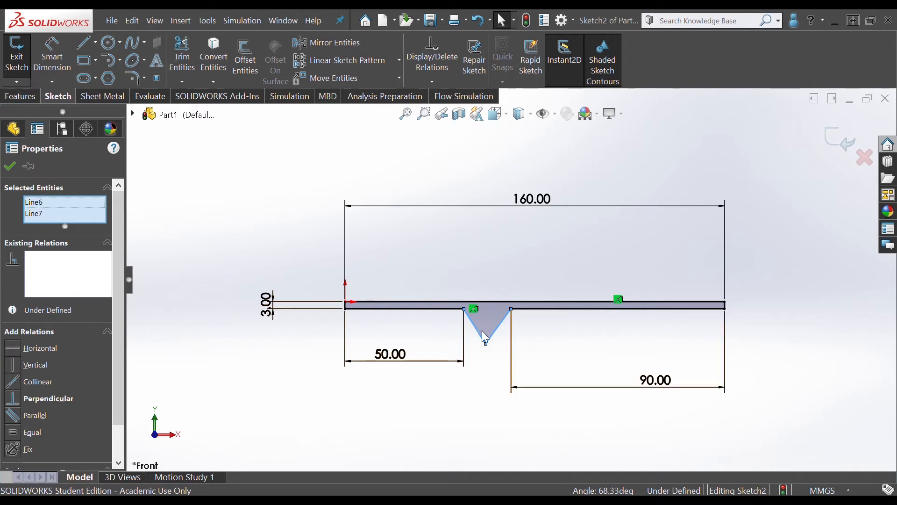
{"action": "mouse_move", "coordinate": [499, 321]}
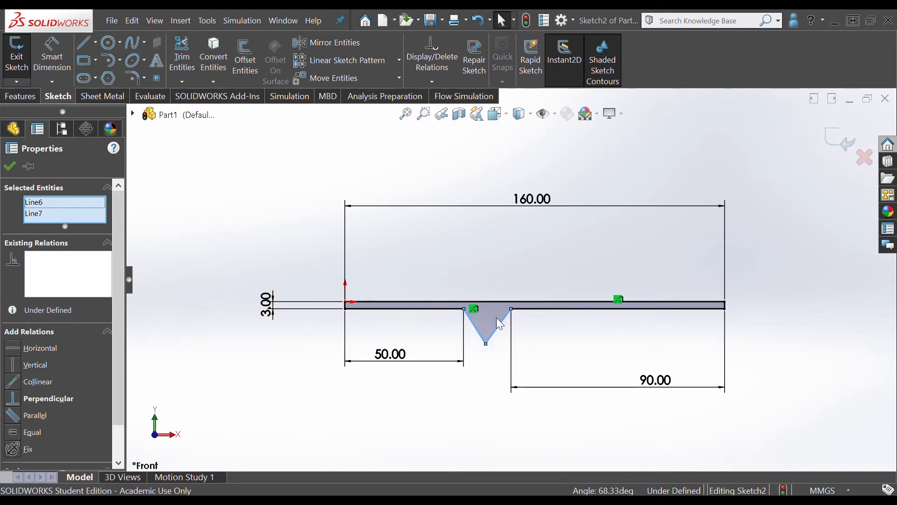
{"action": "mouse_move", "coordinate": [495, 337]}
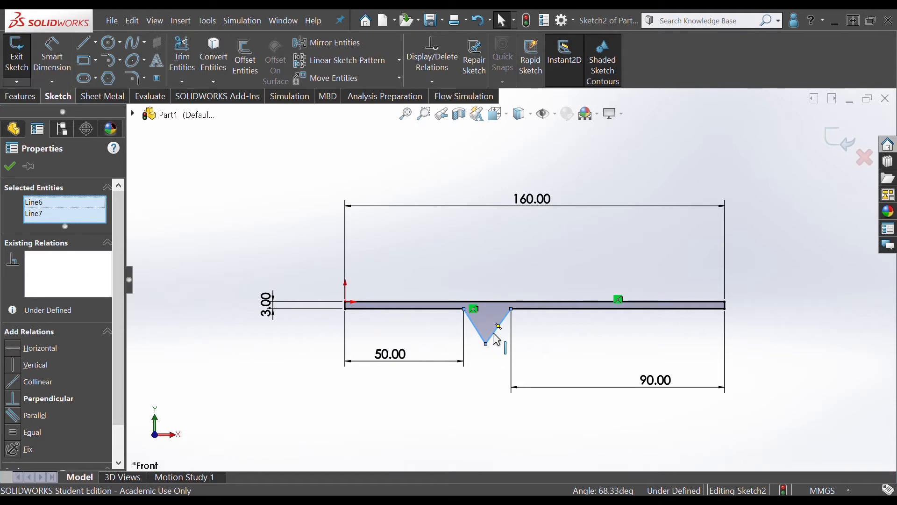
{"action": "mouse_move", "coordinate": [241, 382]}
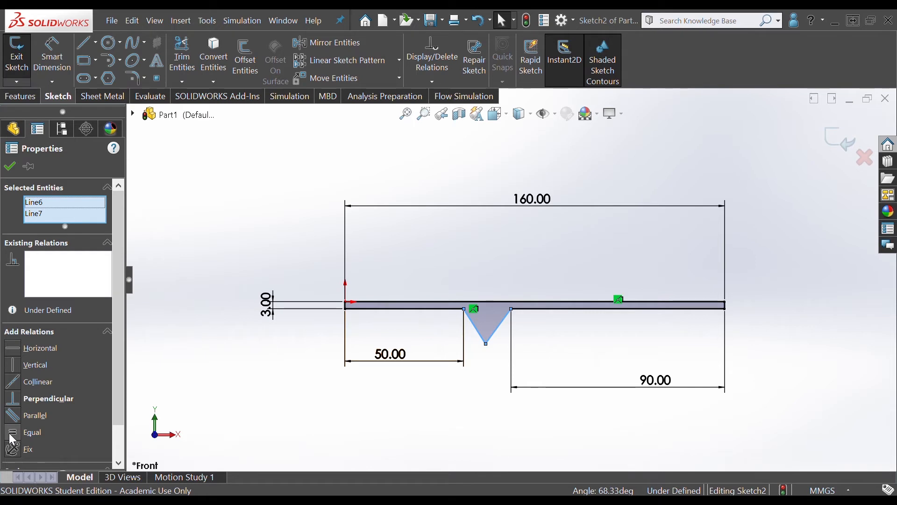
{"action": "left_click", "coordinate": [32, 432]}
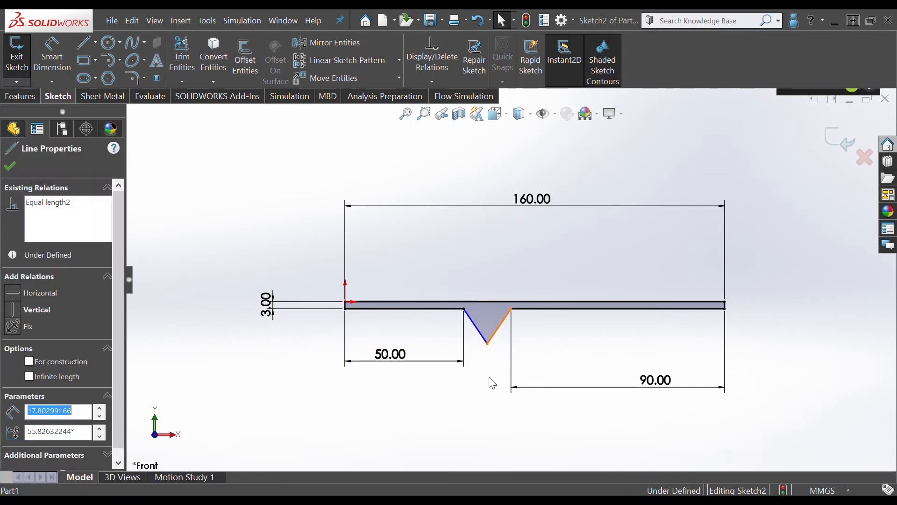
{"action": "left_click", "coordinate": [469, 320]}
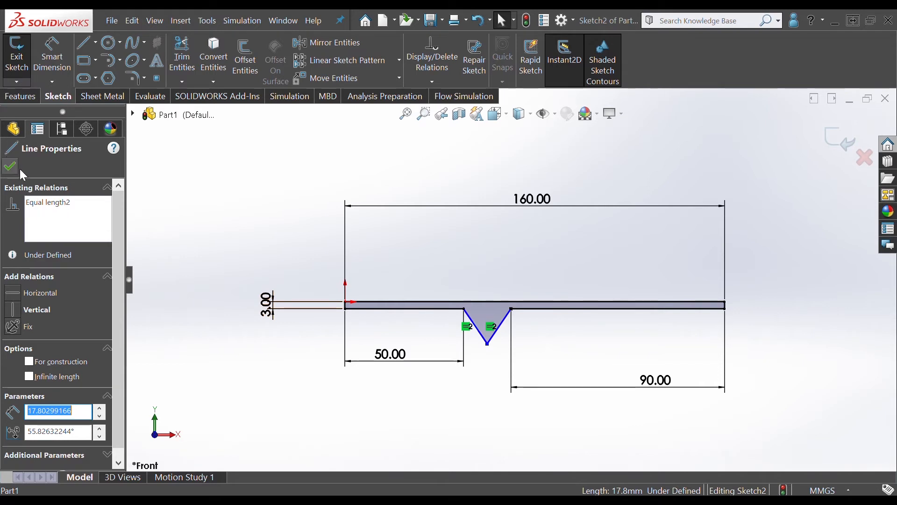
{"action": "left_click", "coordinate": [9, 166]}
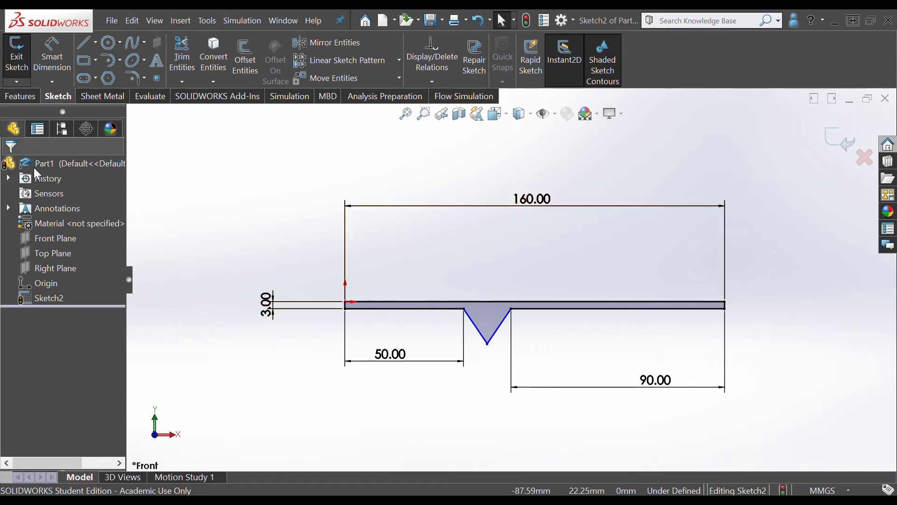
{"action": "left_click", "coordinate": [20, 96]}
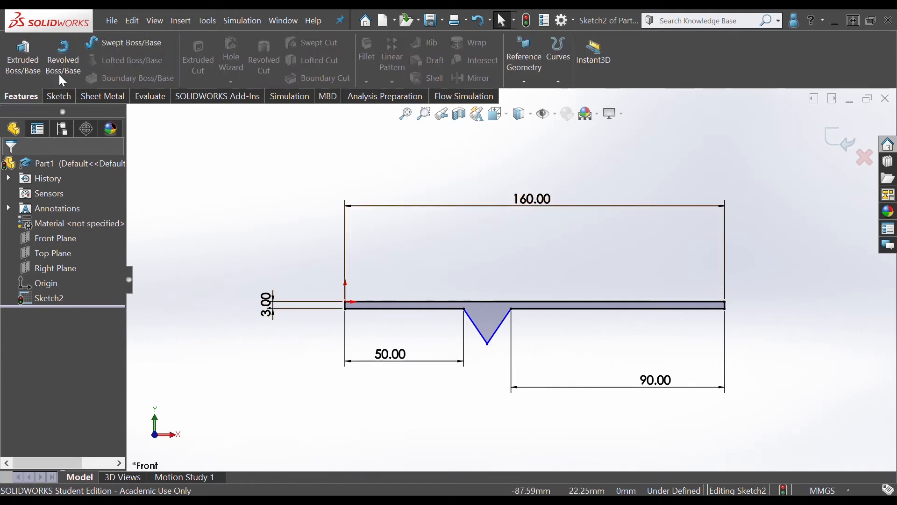
{"action": "mouse_move", "coordinate": [365, 281]}
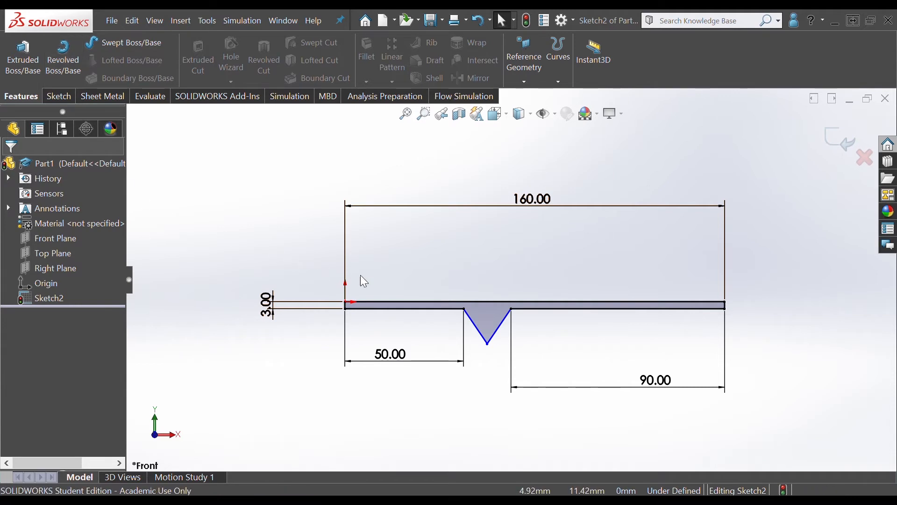
{"action": "mouse_move", "coordinate": [718, 274]}
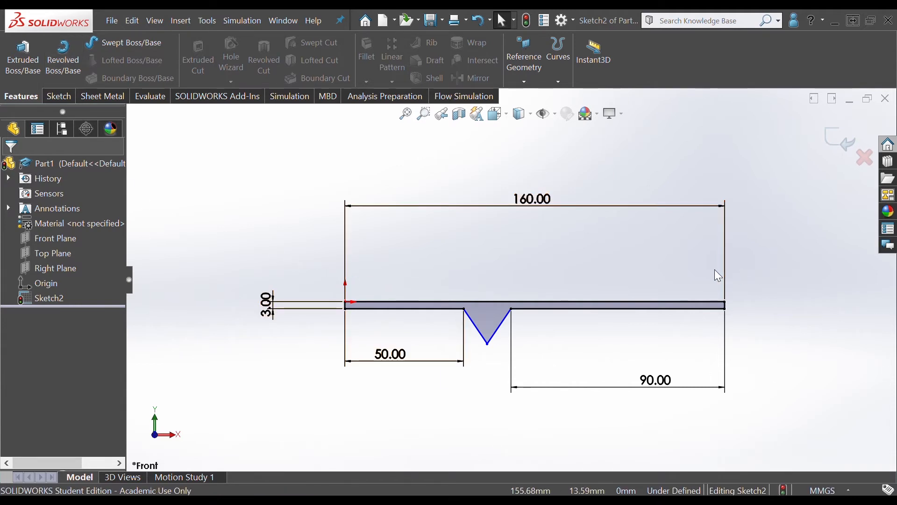
{"action": "left_click", "coordinate": [58, 97]}
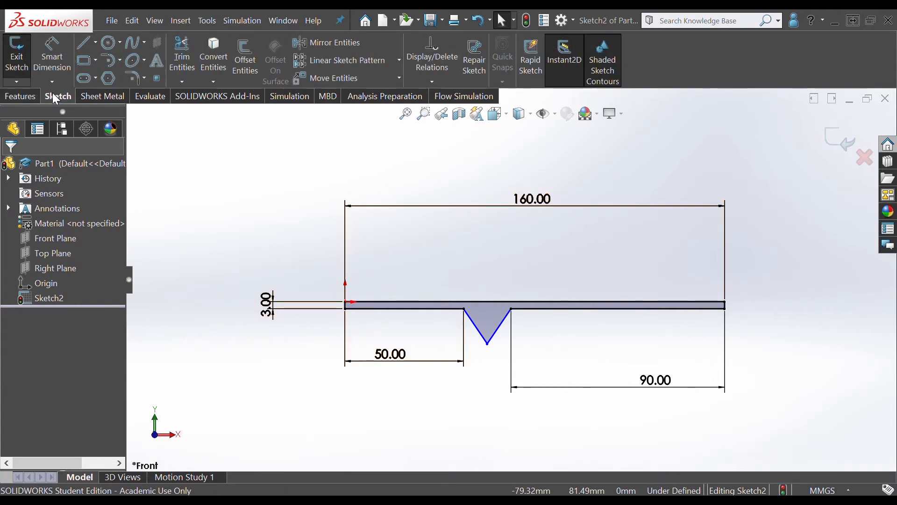
{"action": "mouse_move", "coordinate": [438, 341]}
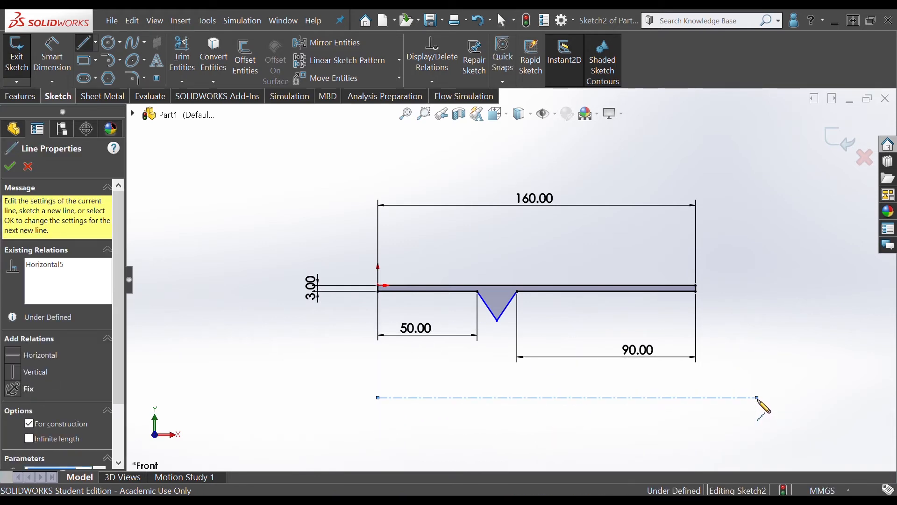
Place a horizontal construction centerline below the notched profile.
{"action": "left_click", "coordinate": [10, 167]}
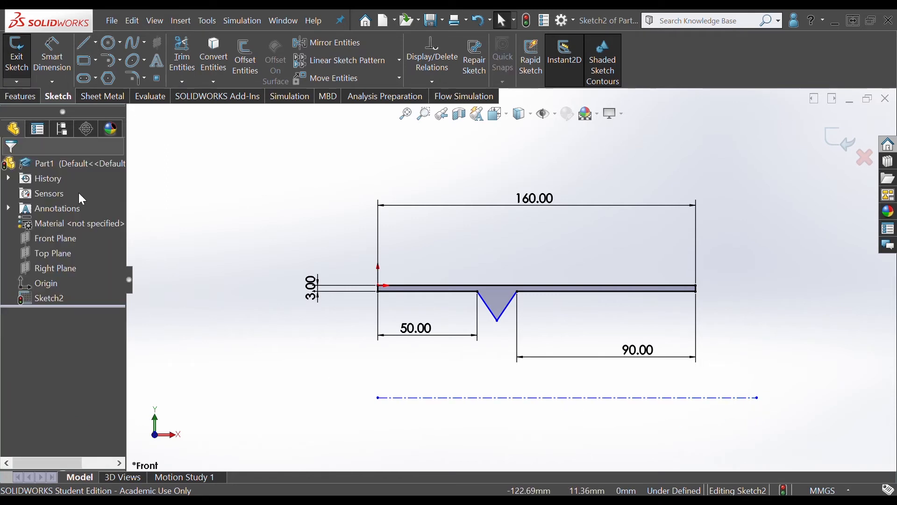
{"action": "mouse_move", "coordinate": [103, 155]}
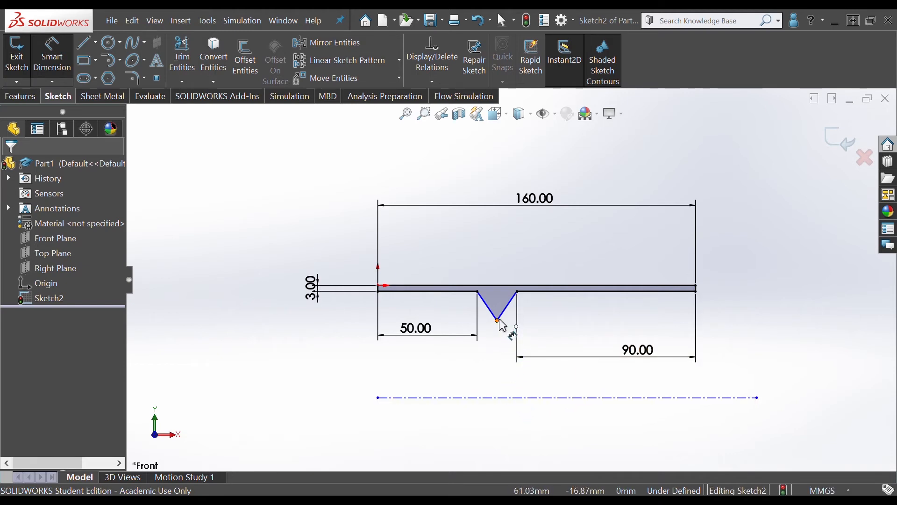
{"action": "mouse_move", "coordinate": [503, 327]}
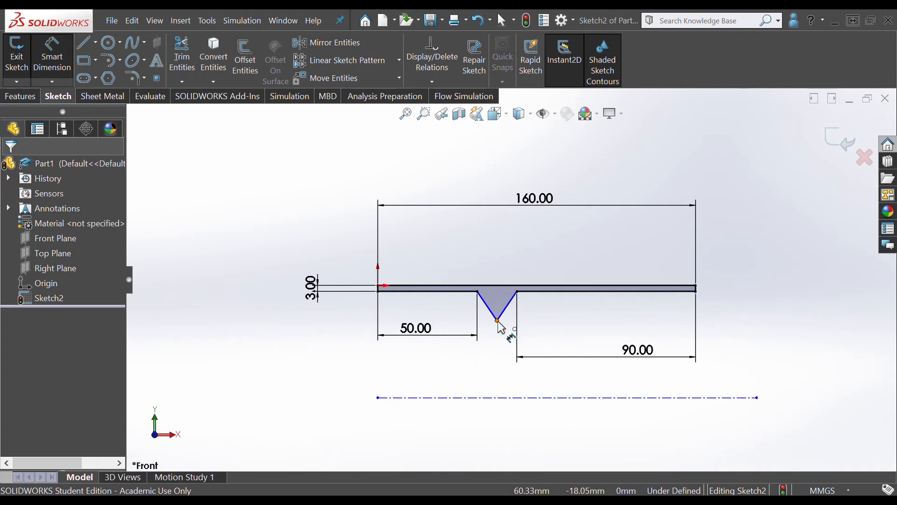
{"action": "mouse_move", "coordinate": [499, 327]}
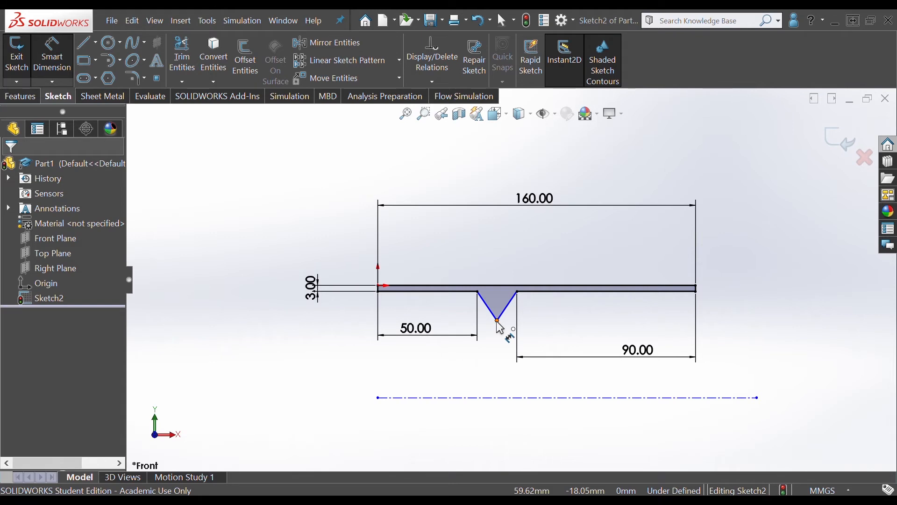
{"action": "mouse_move", "coordinate": [499, 325]}
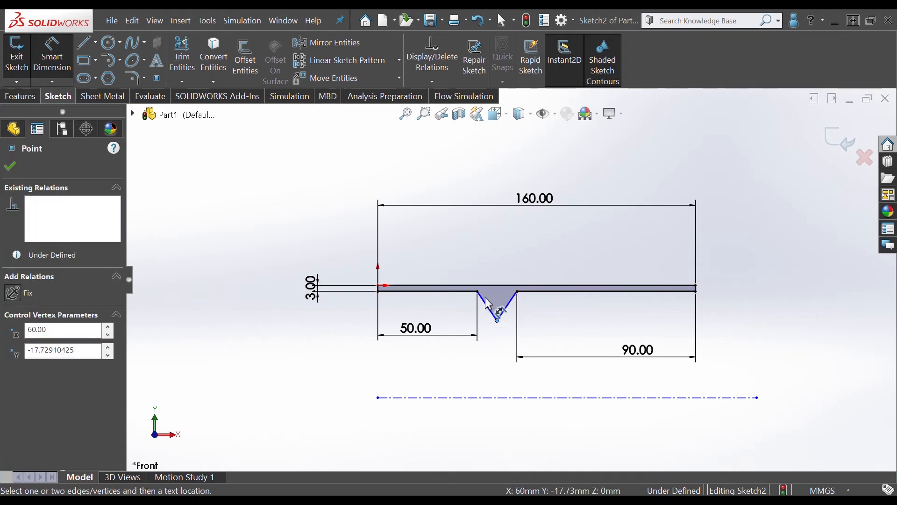
{"action": "mouse_move", "coordinate": [493, 342]}
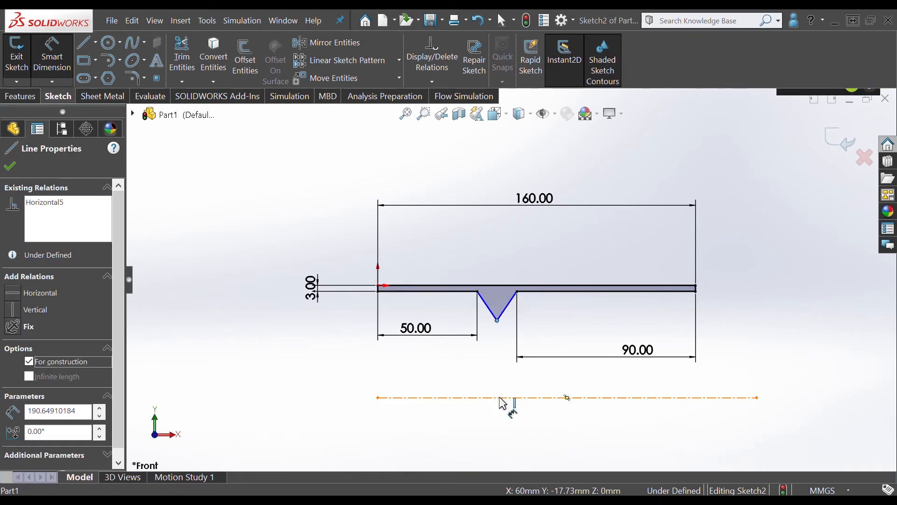
Dimension the notch tip 10 mm from the centerline.
{"action": "left_click", "coordinate": [495, 397]}
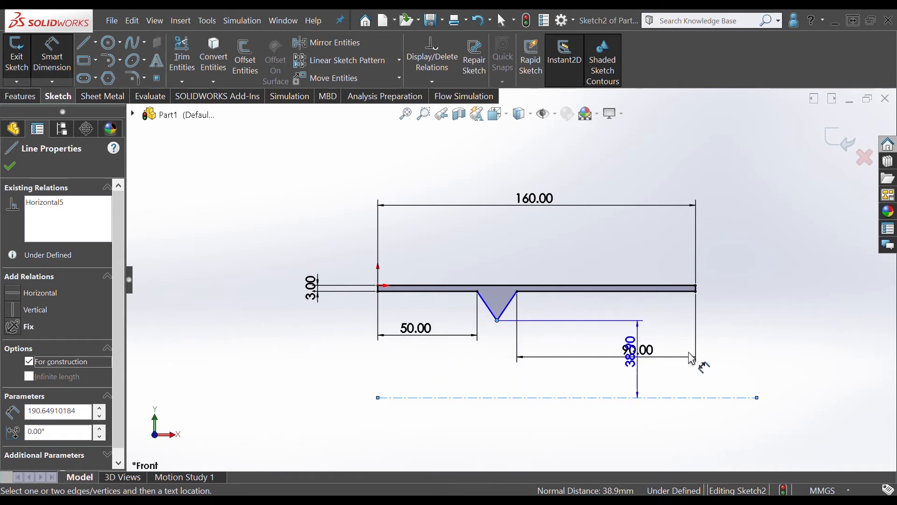
{"action": "left_click", "coordinate": [8, 166]}
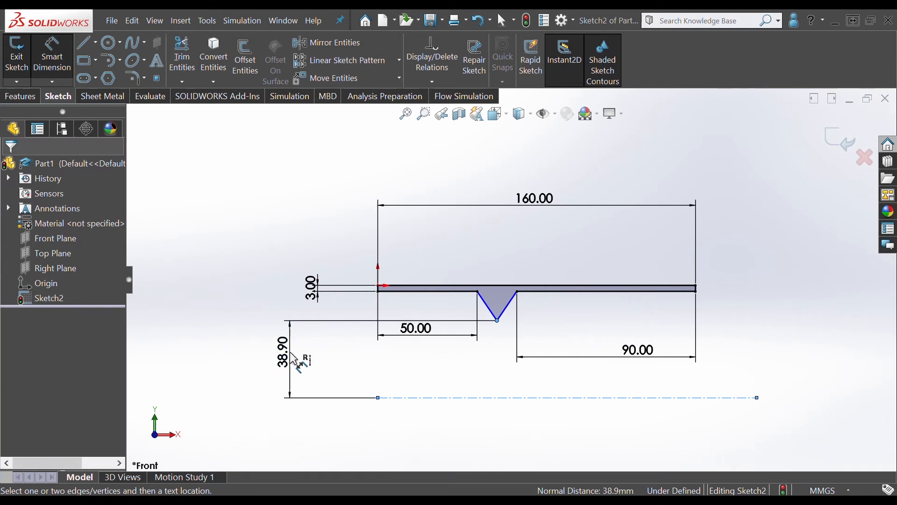
{"action": "left_click", "coordinate": [284, 354]}
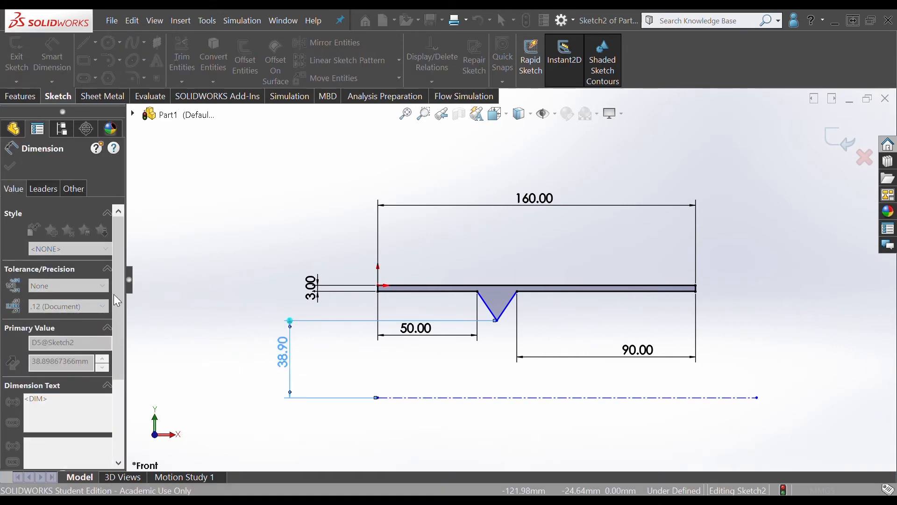
{"action": "mouse_move", "coordinate": [293, 379]}
{"action": "type", "text": "10"}
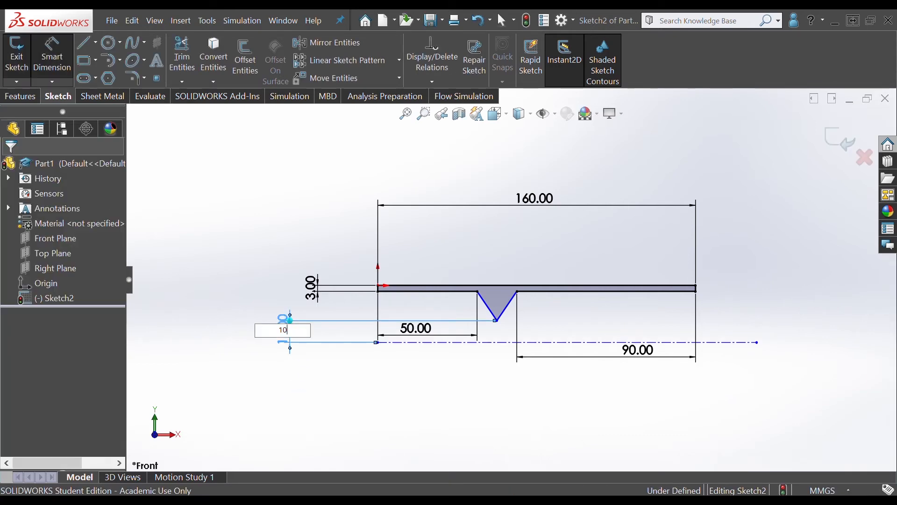
{"action": "key", "text": "Return"}
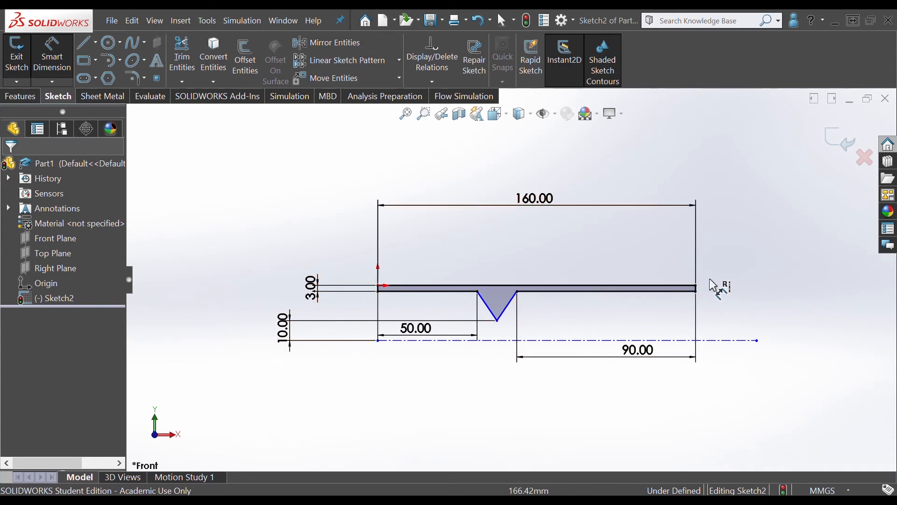
{"action": "mouse_move", "coordinate": [498, 329]}
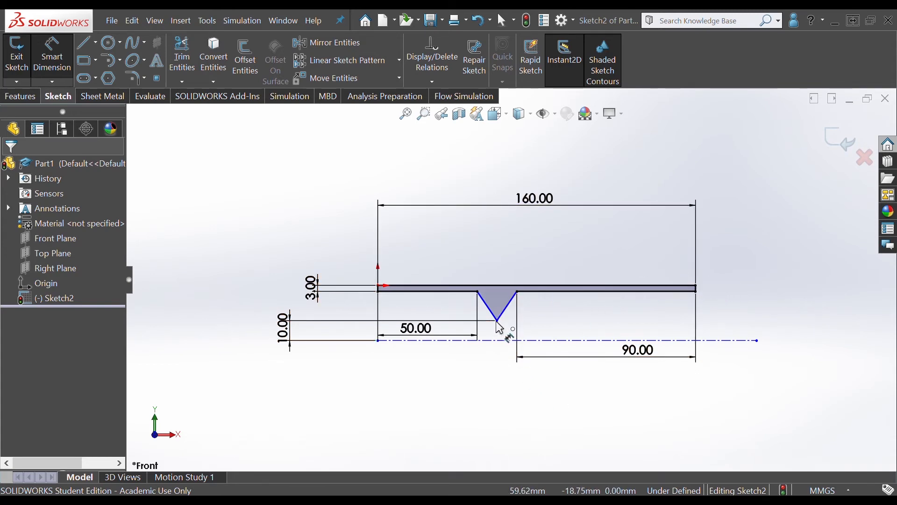
{"action": "mouse_move", "coordinate": [517, 286]}
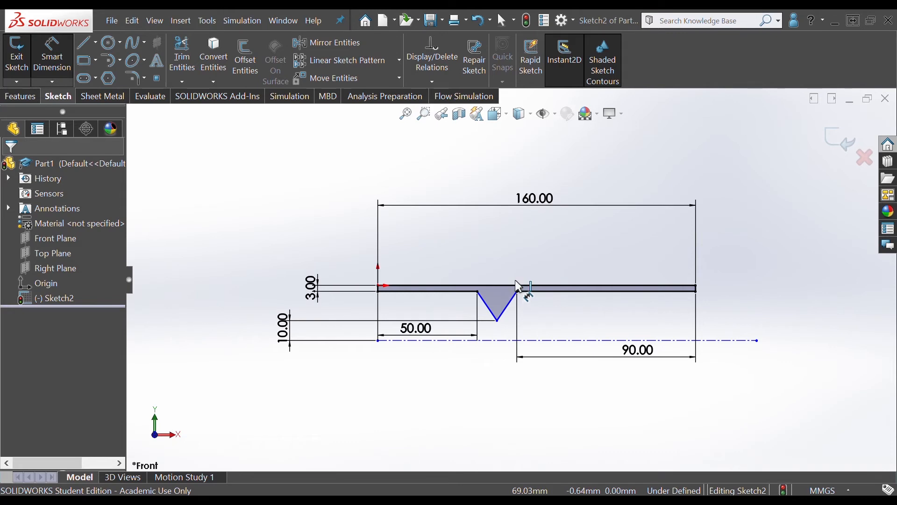
{"action": "left_click", "coordinate": [637, 350]}
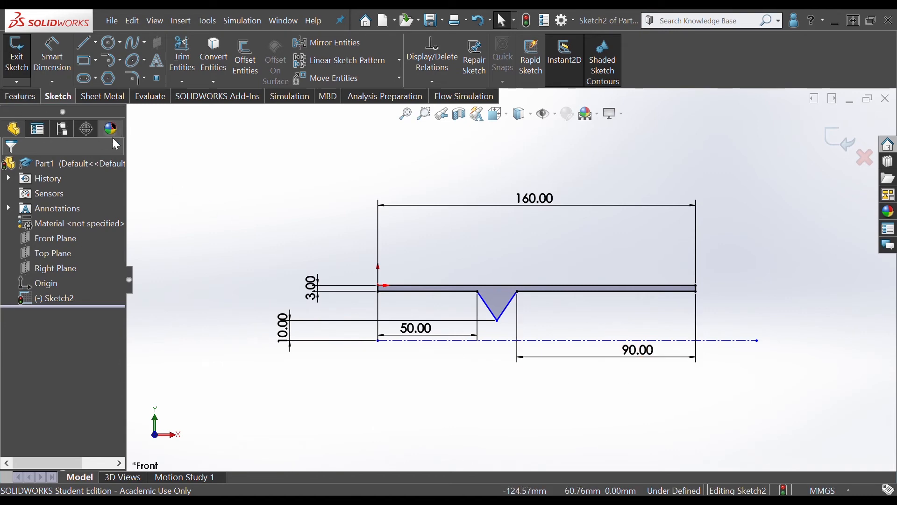
{"action": "mouse_move", "coordinate": [408, 290]}
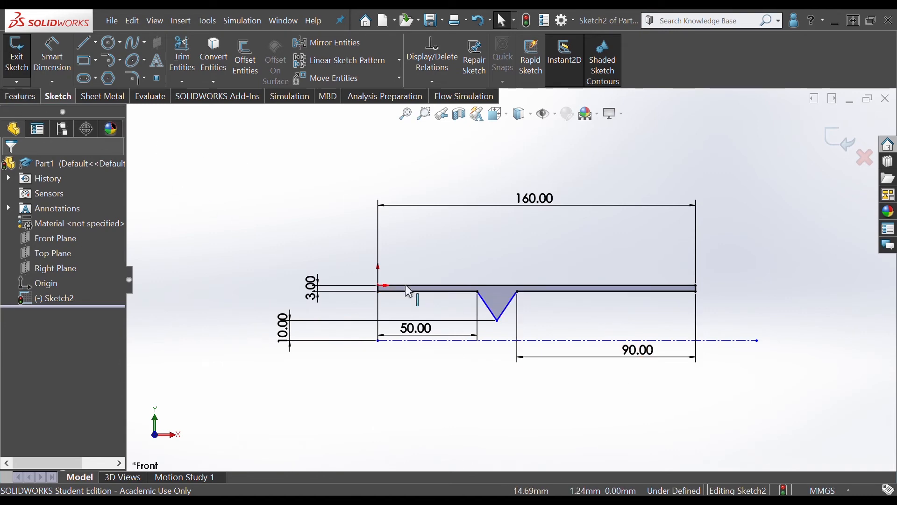
{"action": "mouse_move", "coordinate": [197, 171]}
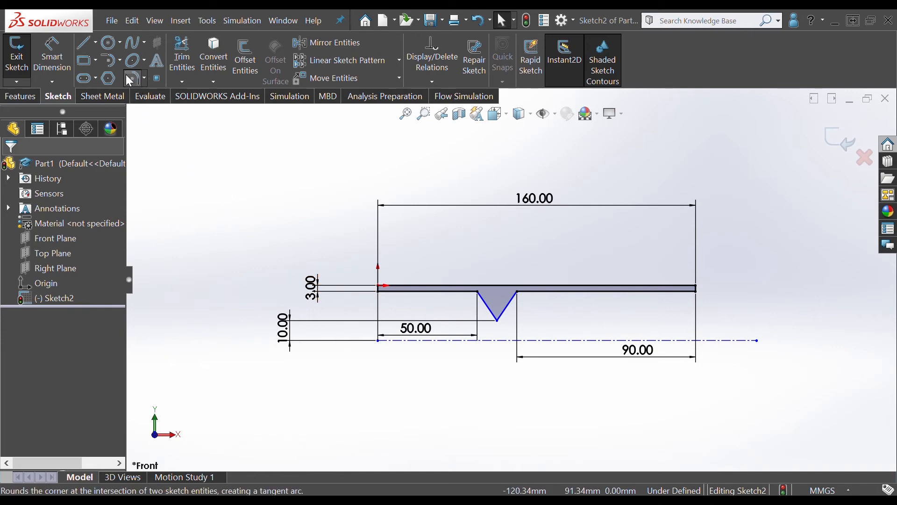
Fillet the notch's two upper corners at R3 and its tip at R1.
{"action": "left_click", "coordinate": [132, 78]}
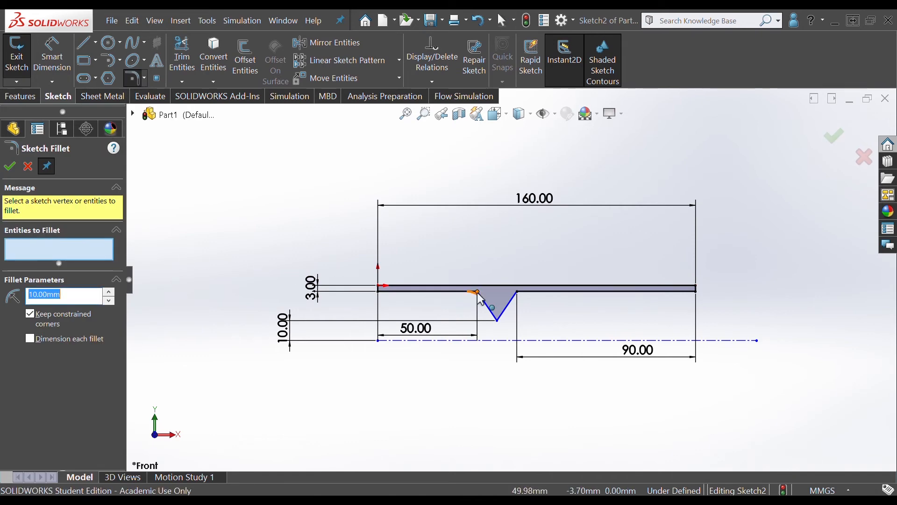
{"action": "mouse_move", "coordinate": [479, 298]}
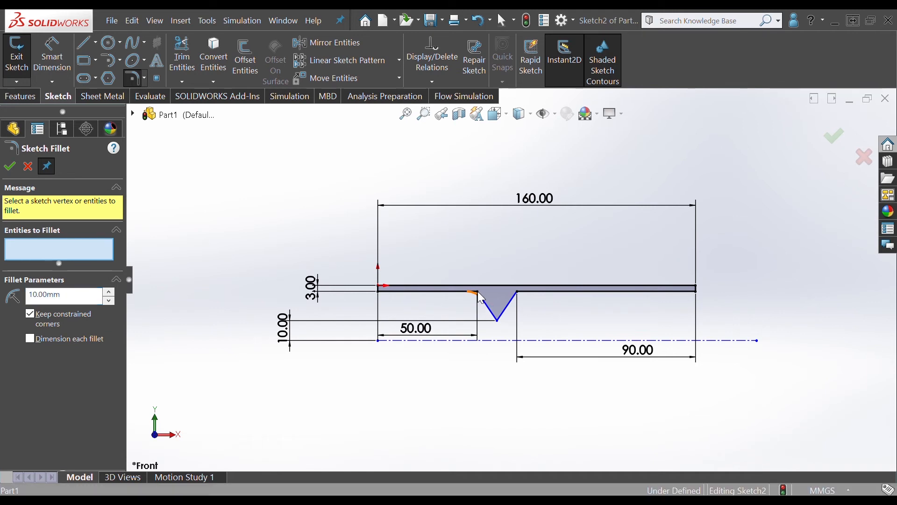
{"action": "mouse_move", "coordinate": [480, 273]}
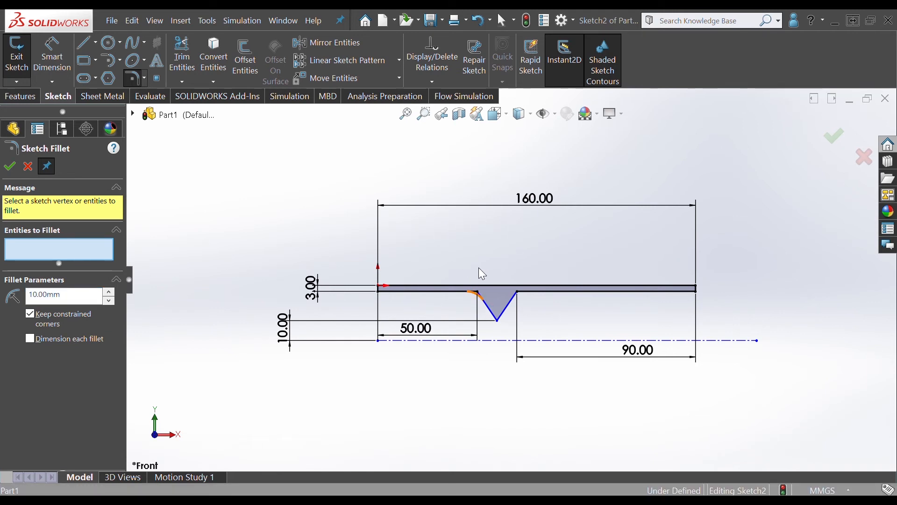
{"action": "left_click", "coordinate": [518, 295]}
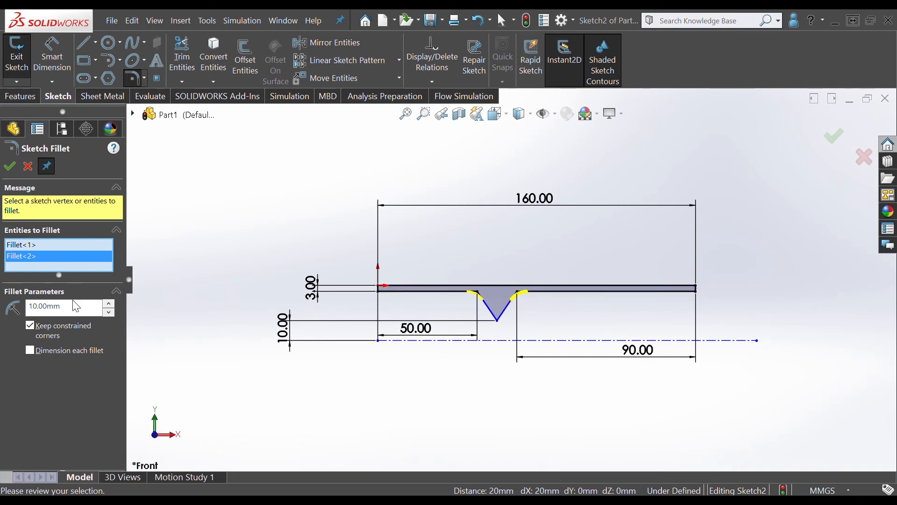
{"action": "triple_click", "coordinate": [63, 305]}
{"action": "type", "text": "3"}
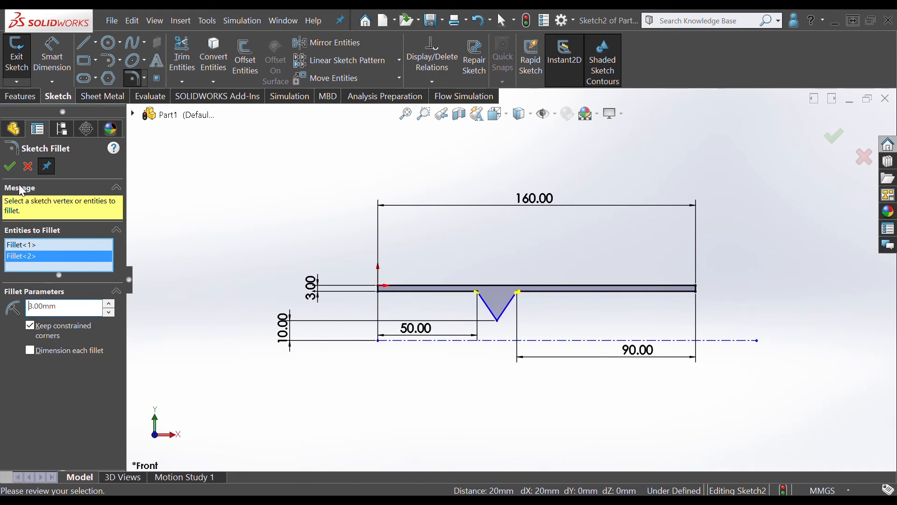
{"action": "left_click", "coordinate": [475, 293]}
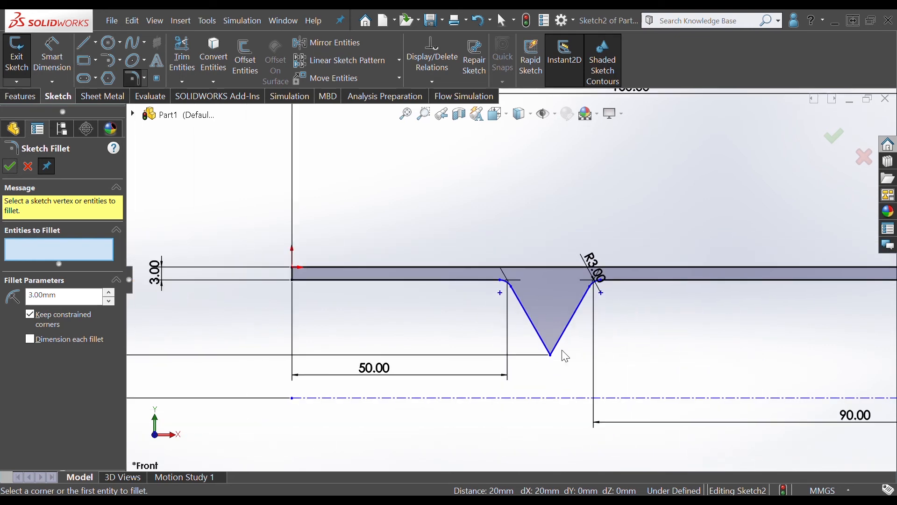
{"action": "mouse_move", "coordinate": [549, 355]}
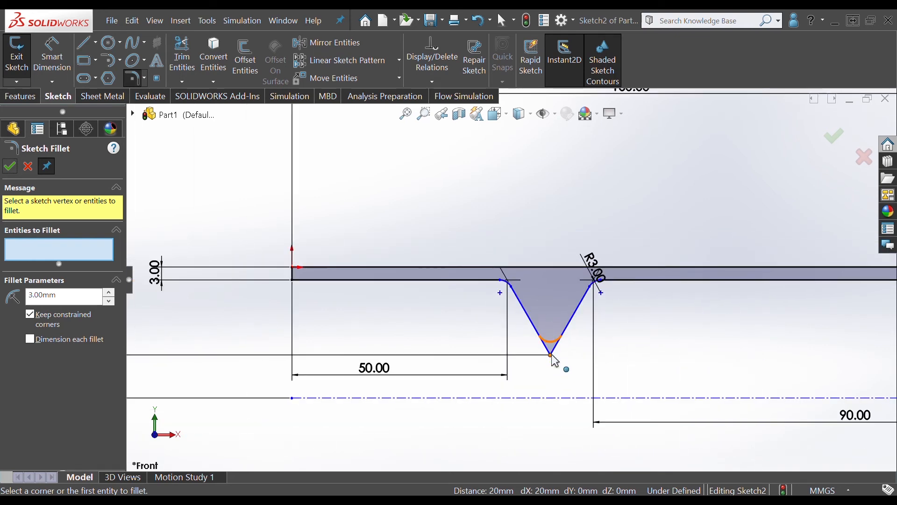
{"action": "mouse_move", "coordinate": [478, 270]}
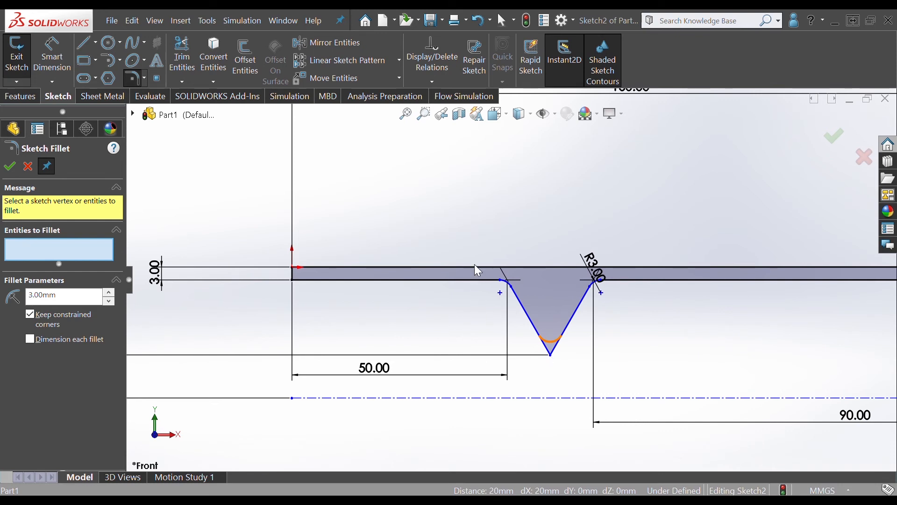
{"action": "left_click", "coordinate": [549, 340]}
{"action": "type", "text": "1"}
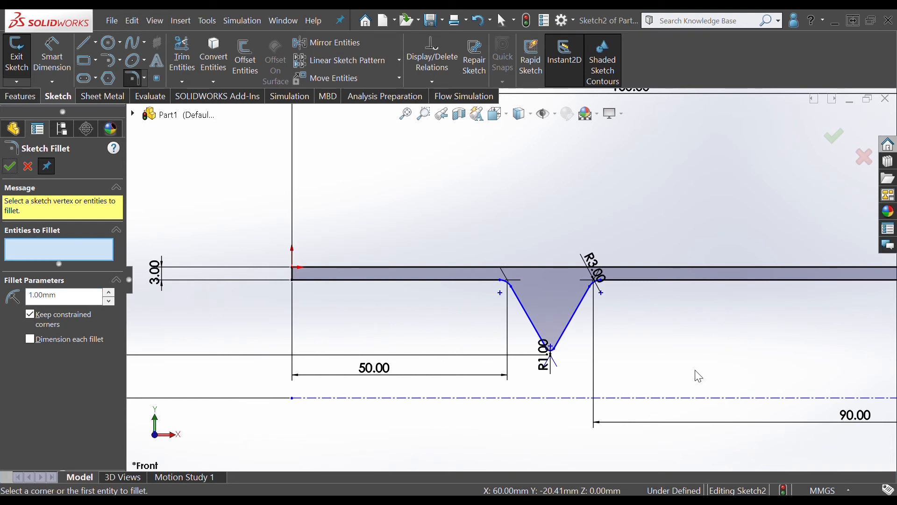
{"action": "left_click", "coordinate": [9, 166]}
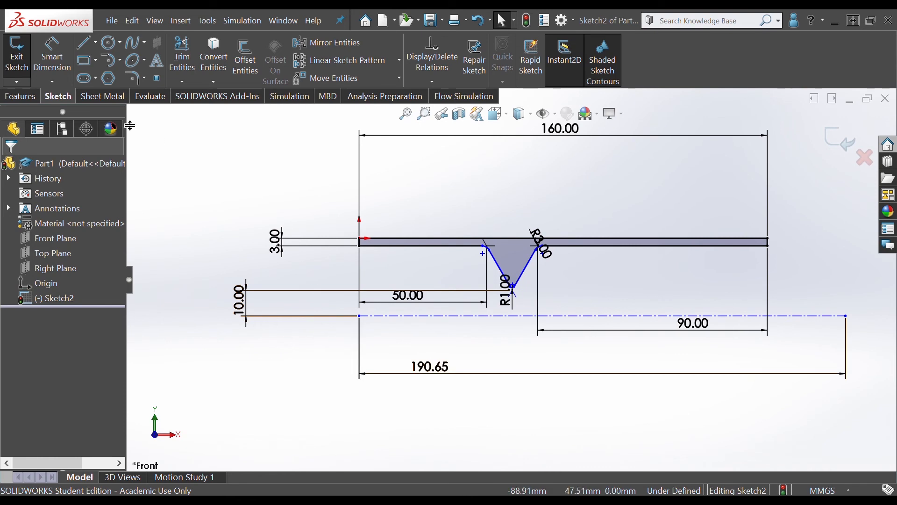
Preview a Revolved Boss/Base of the notched profile about the centreline, adjusting the angle to 360°.
{"action": "left_click", "coordinate": [20, 95]}
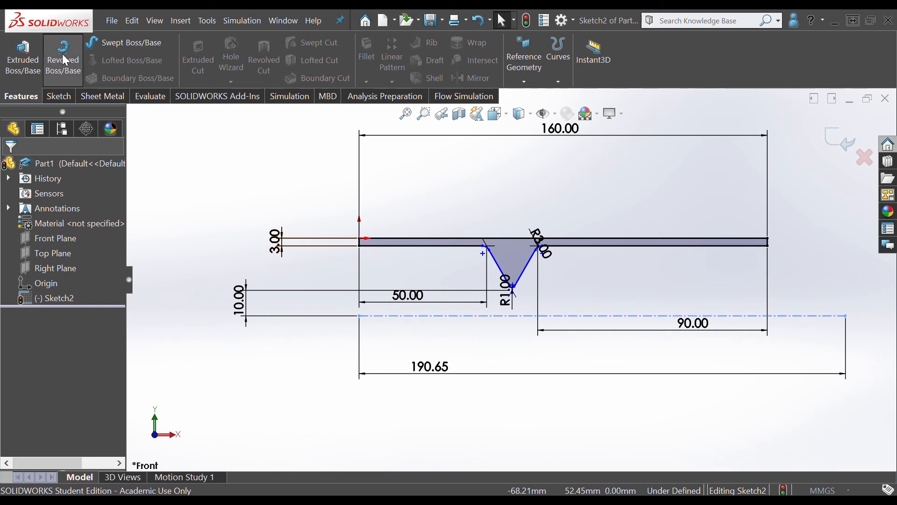
{"action": "left_click", "coordinate": [63, 57]}
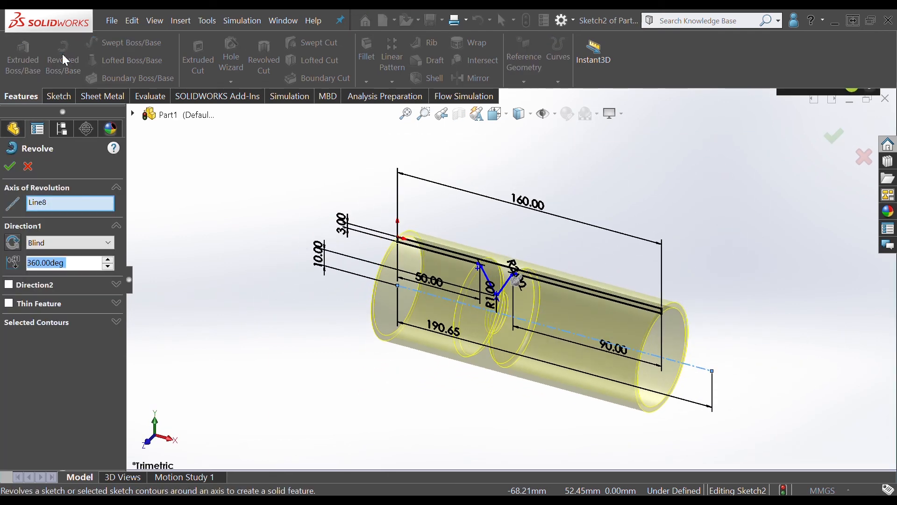
{"action": "mouse_move", "coordinate": [496, 389]}
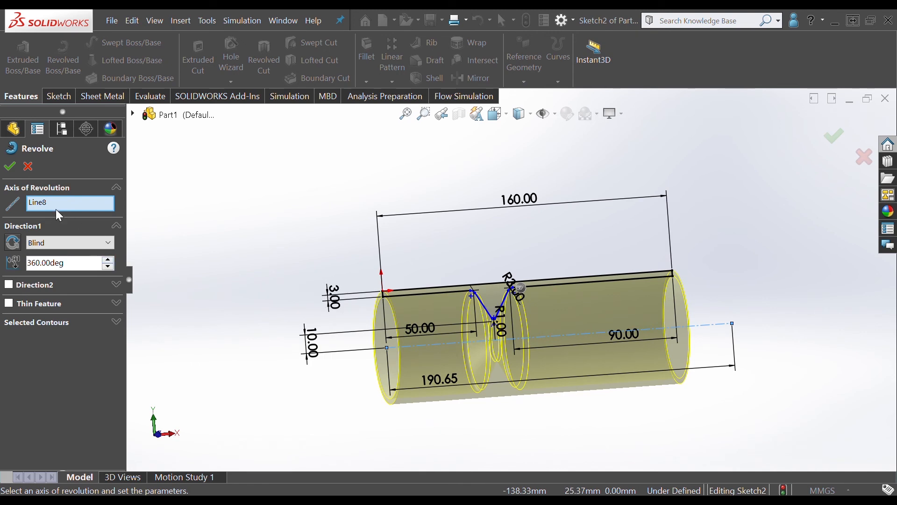
{"action": "left_click", "coordinate": [70, 202]}
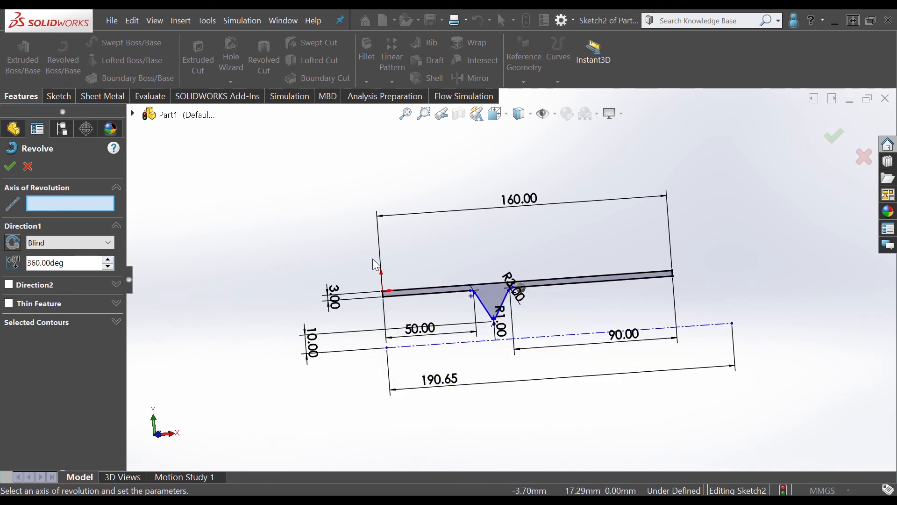
{"action": "left_click", "coordinate": [389, 290]}
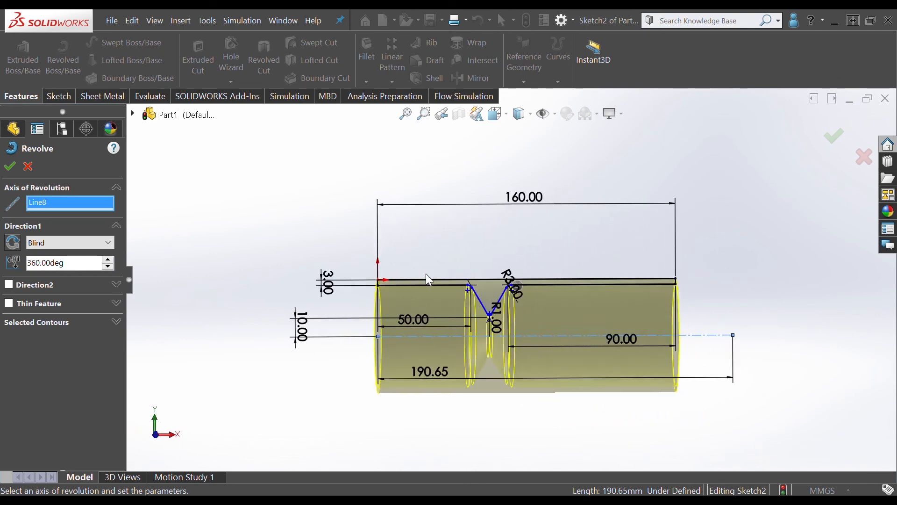
{"action": "mouse_move", "coordinate": [336, 300]}
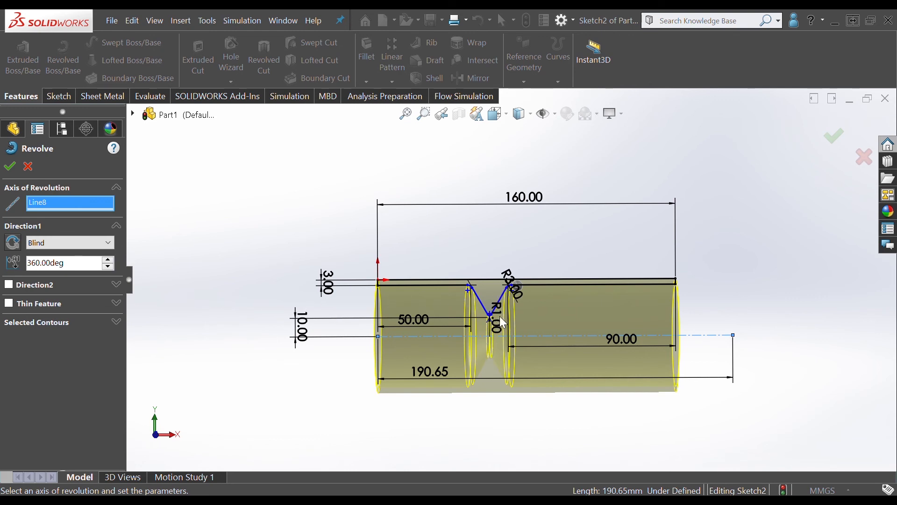
{"action": "mouse_move", "coordinate": [452, 313]}
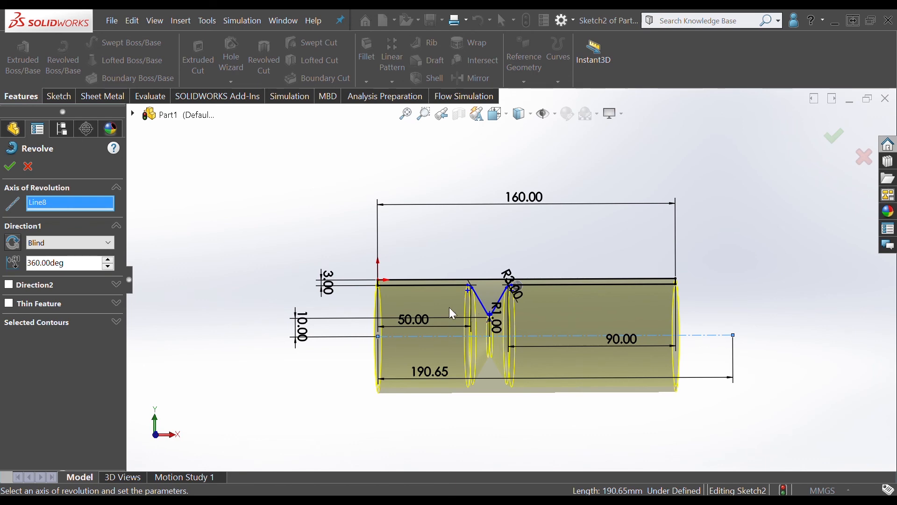
{"action": "mouse_move", "coordinate": [443, 346]}
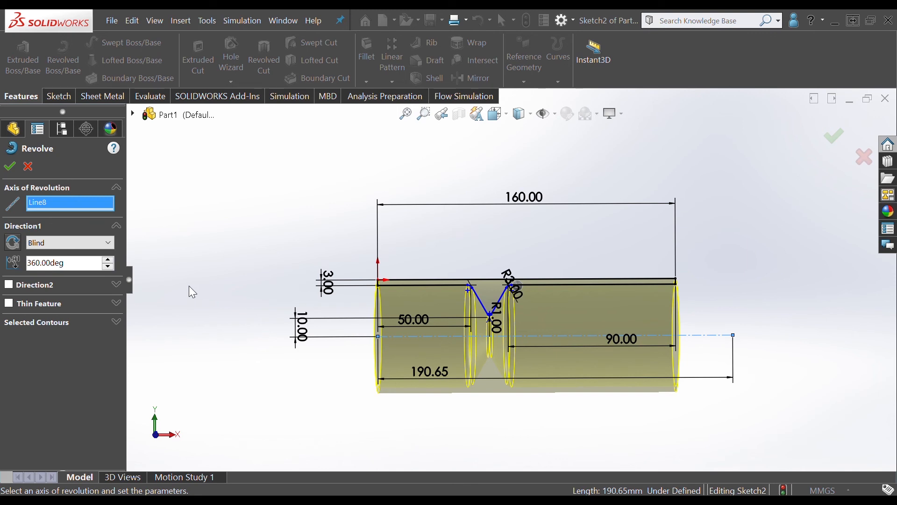
{"action": "mouse_move", "coordinate": [349, 370]}
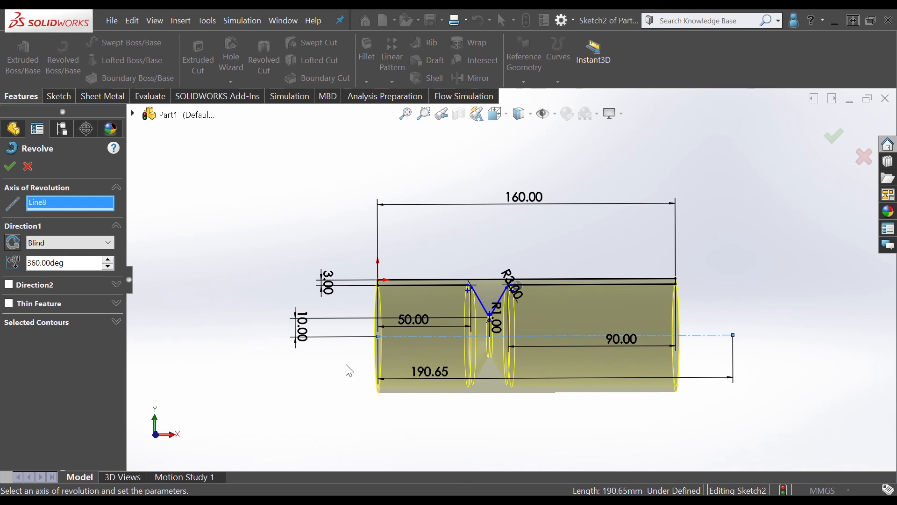
{"action": "mouse_move", "coordinate": [382, 311]}
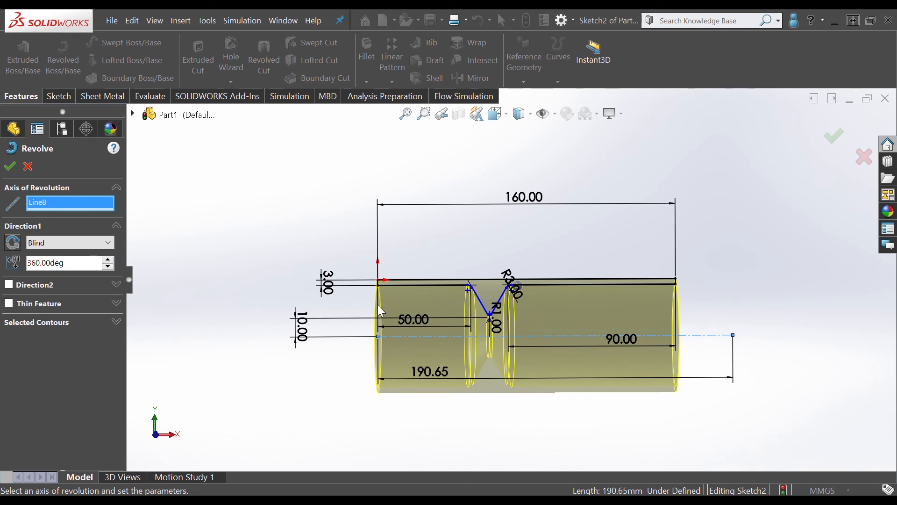
{"action": "mouse_move", "coordinate": [491, 329]}
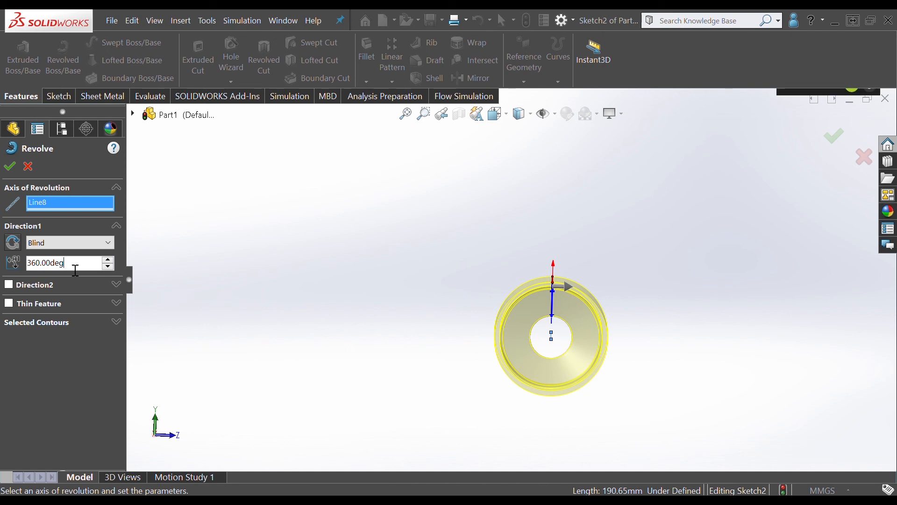
{"action": "triple_click", "coordinate": [46, 262]}
{"action": "type", "text": "100"}
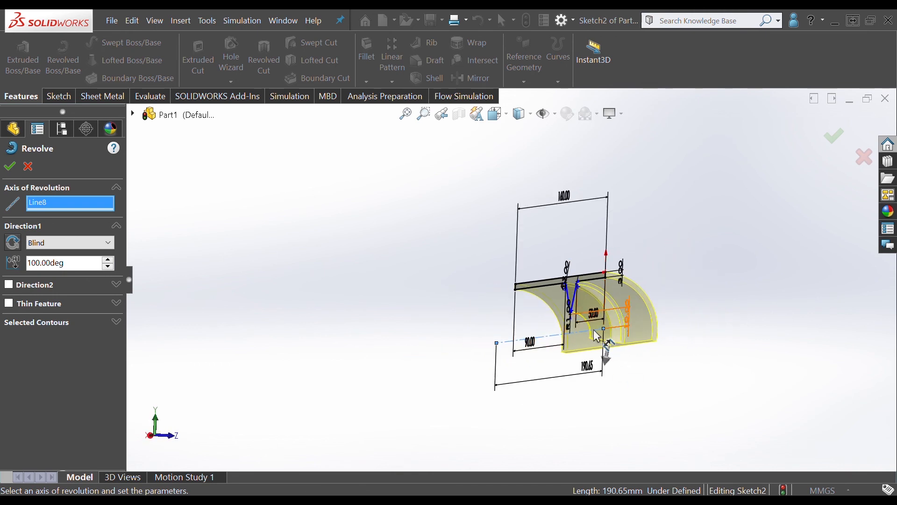
{"action": "triple_click", "coordinate": [63, 263]}
{"action": "type", "text": "360"}
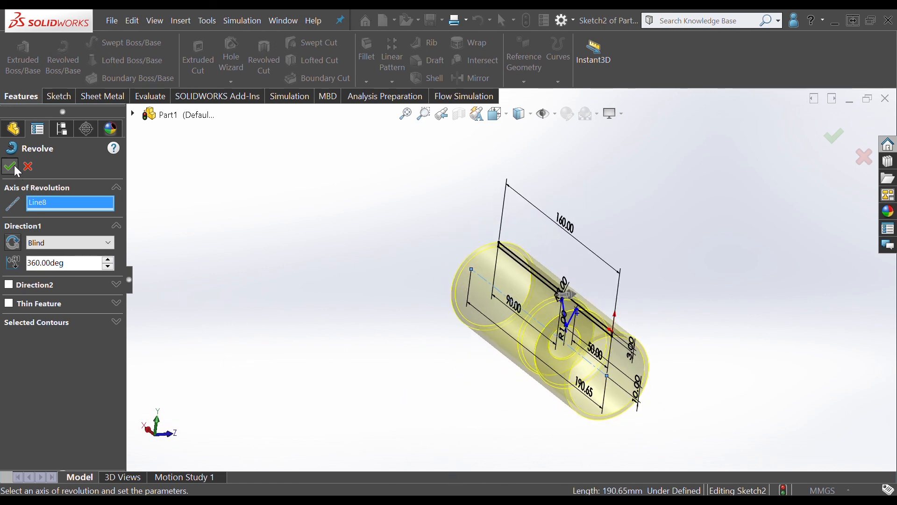
Accept the revolve to create Revolve1, then apply a half Section View of the tube.
{"action": "left_click", "coordinate": [10, 166]}
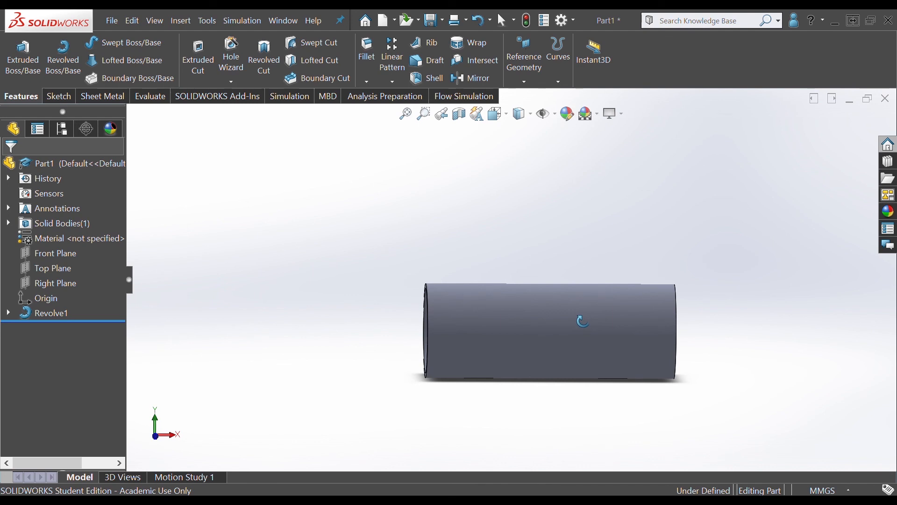
{"action": "mouse_move", "coordinate": [458, 114]}
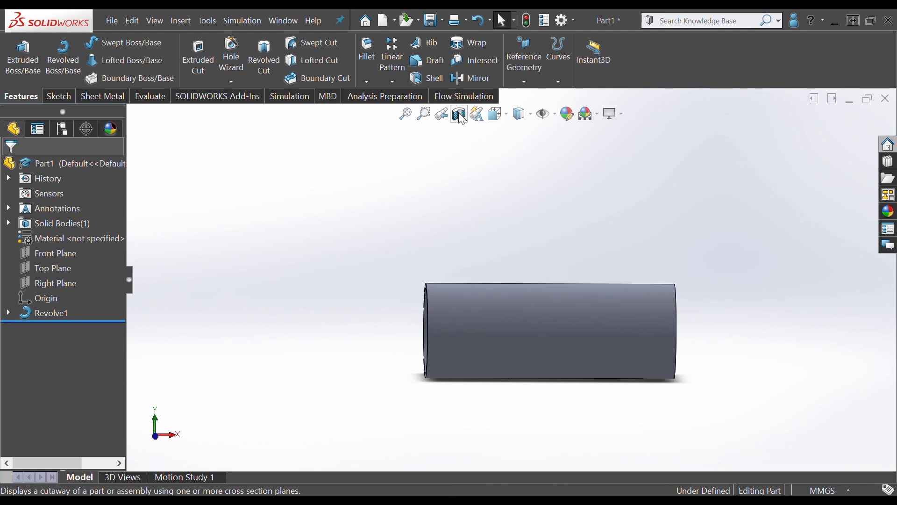
{"action": "left_click", "coordinate": [458, 113]}
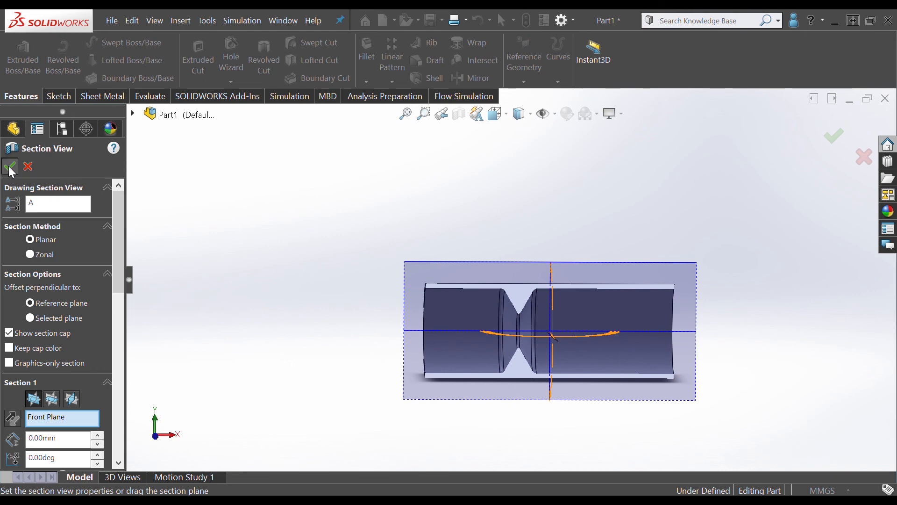
{"action": "left_click", "coordinate": [10, 167]}
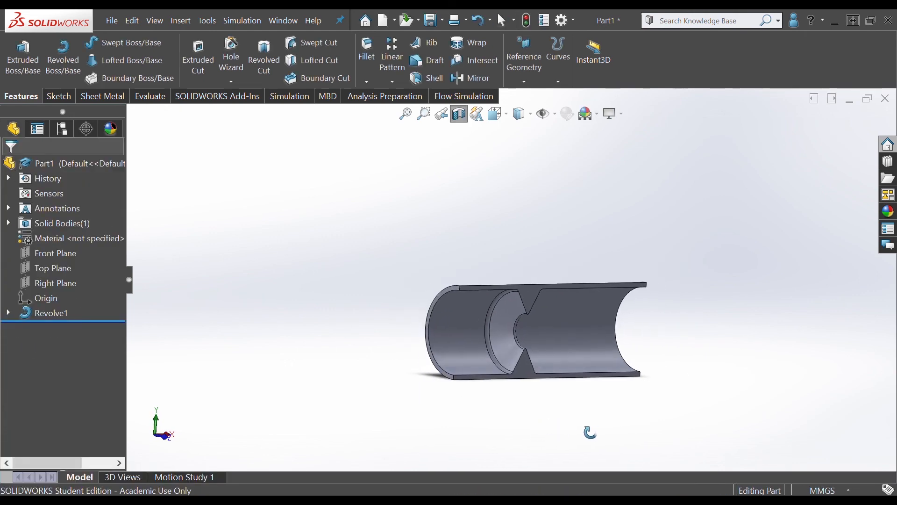